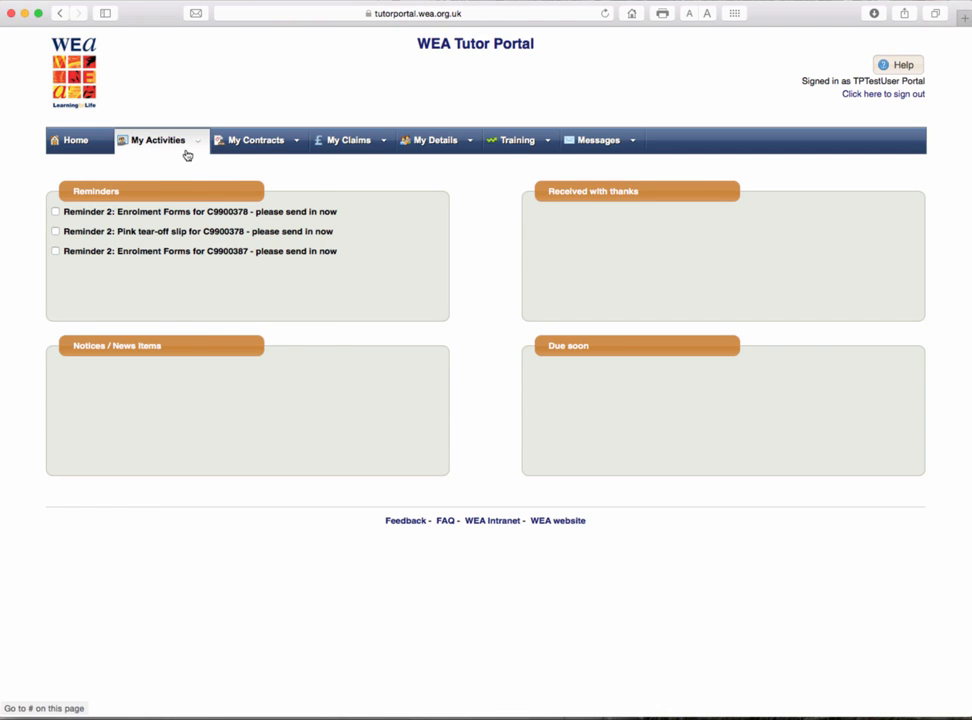
Step: Show the My Activities overview with activity categories, course documents and recently viewed courses
left_click(160, 140)
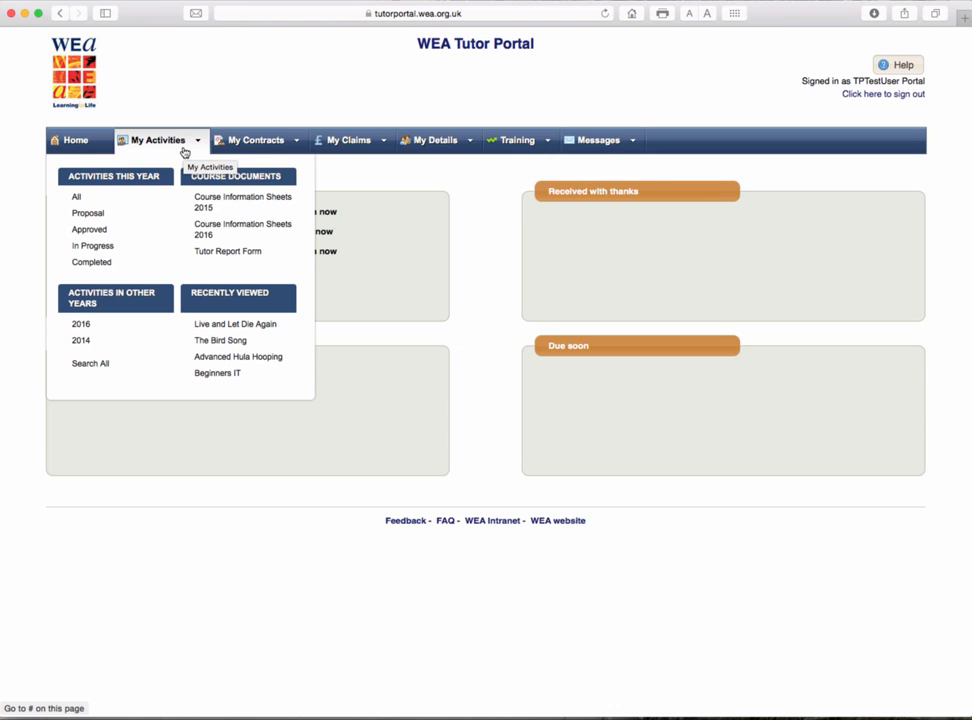
mouse_move(114, 176)
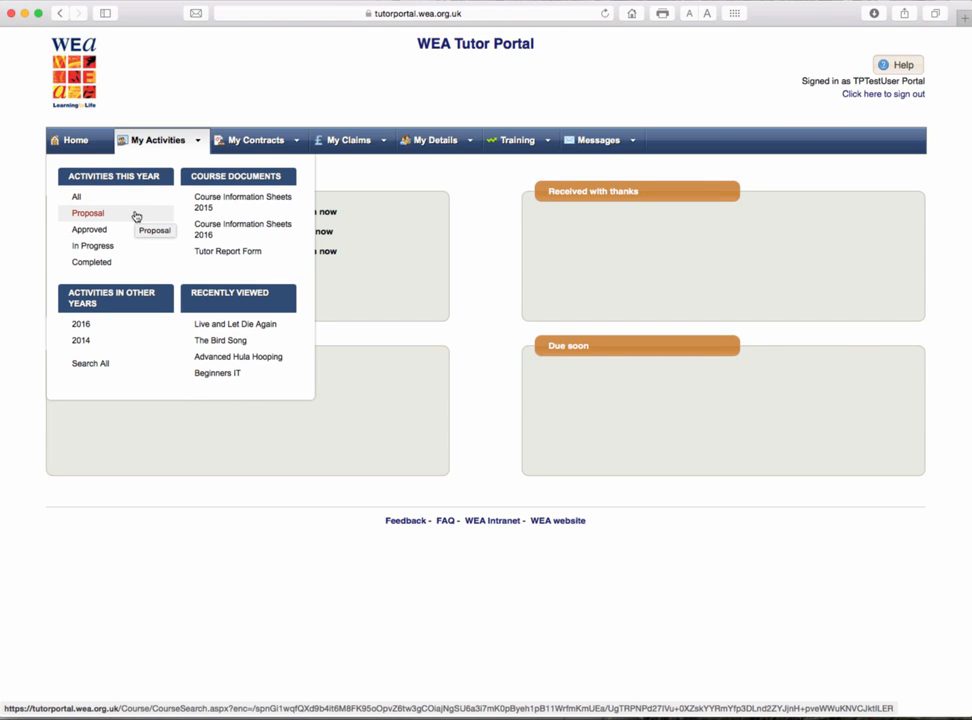
mouse_move(128, 248)
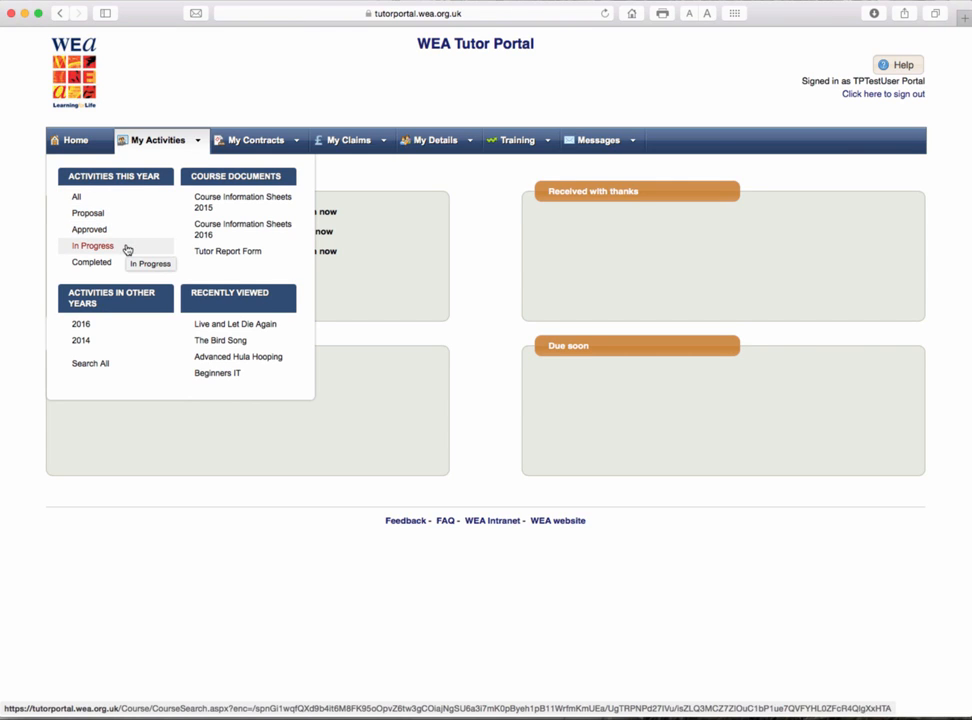
mouse_move(92, 260)
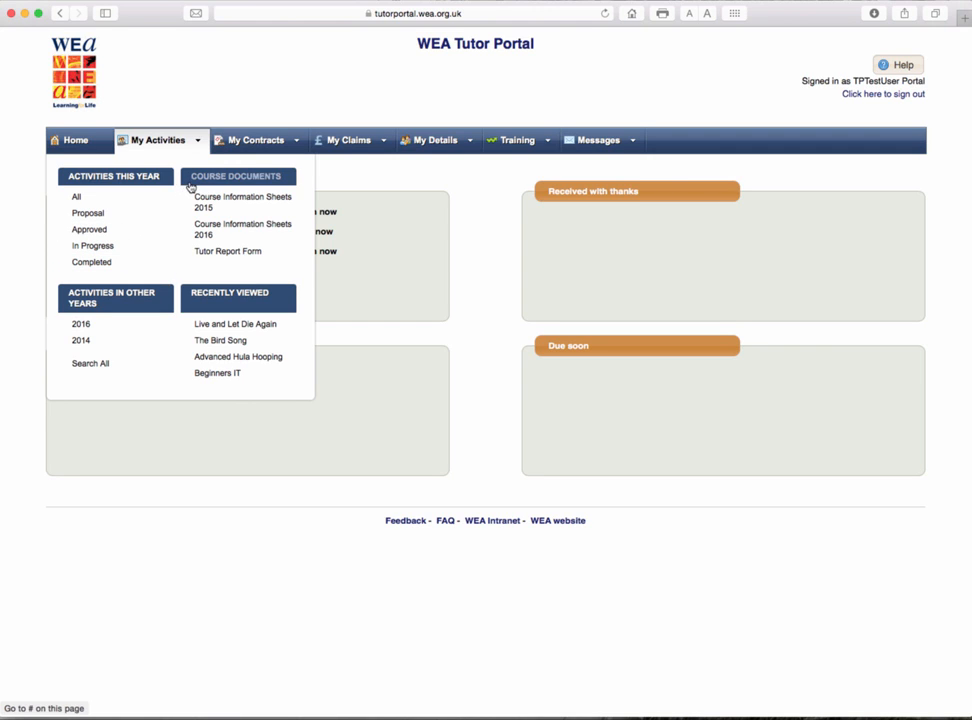
mouse_move(240, 200)
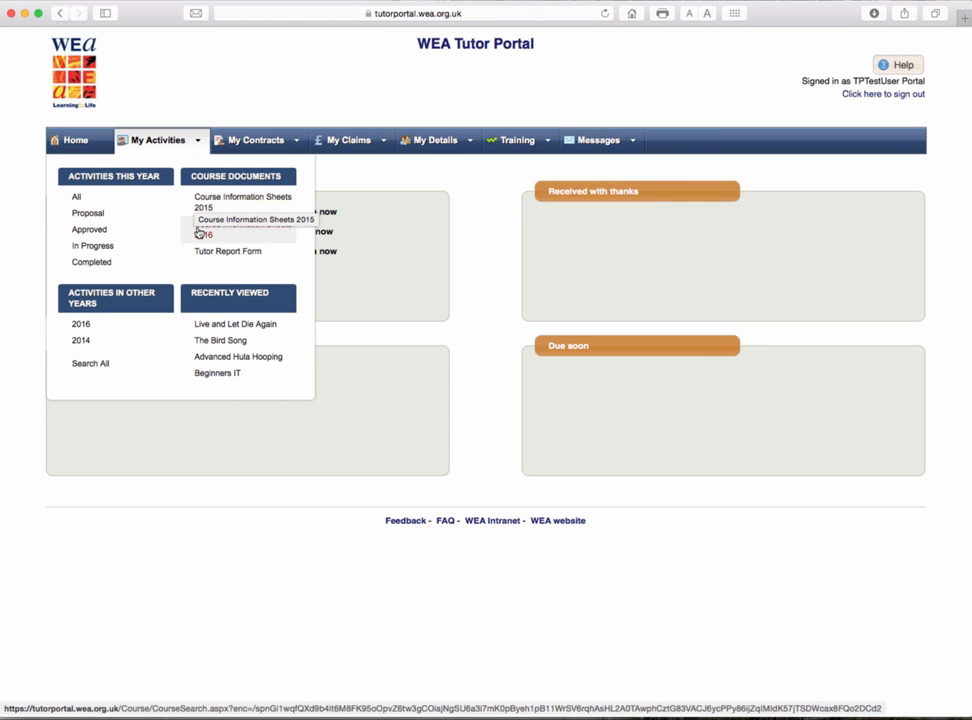
mouse_move(240, 224)
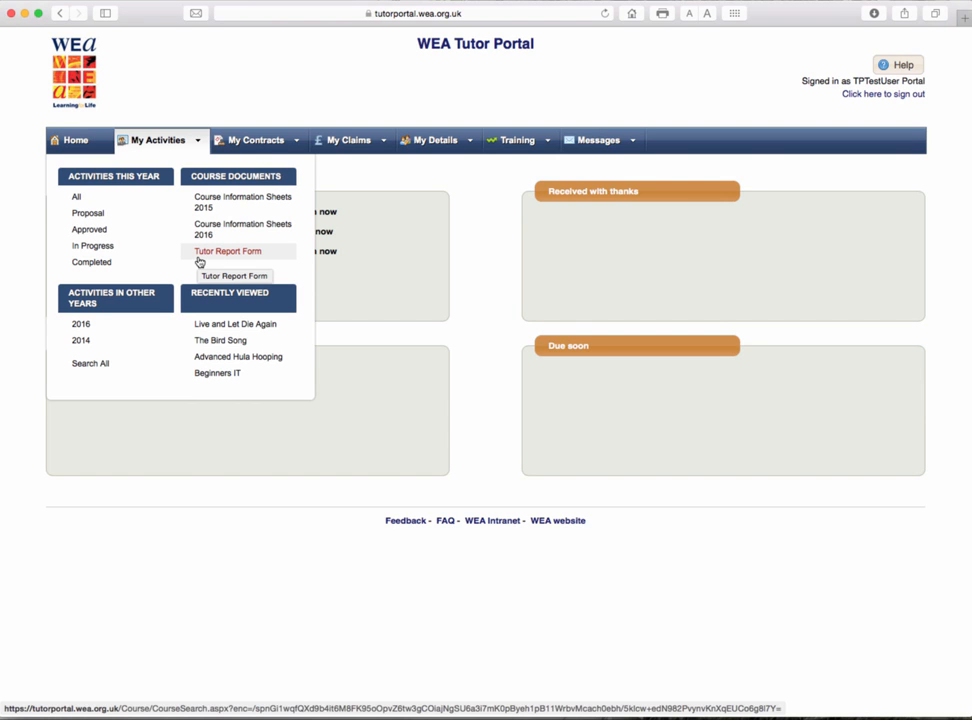
mouse_move(136, 312)
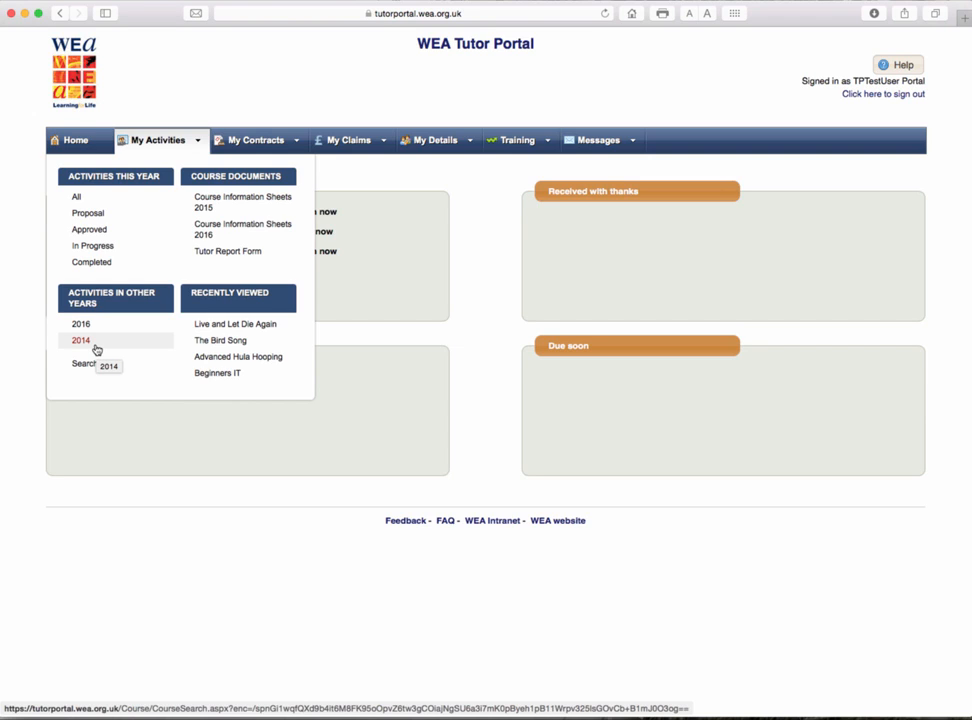
mouse_move(228, 300)
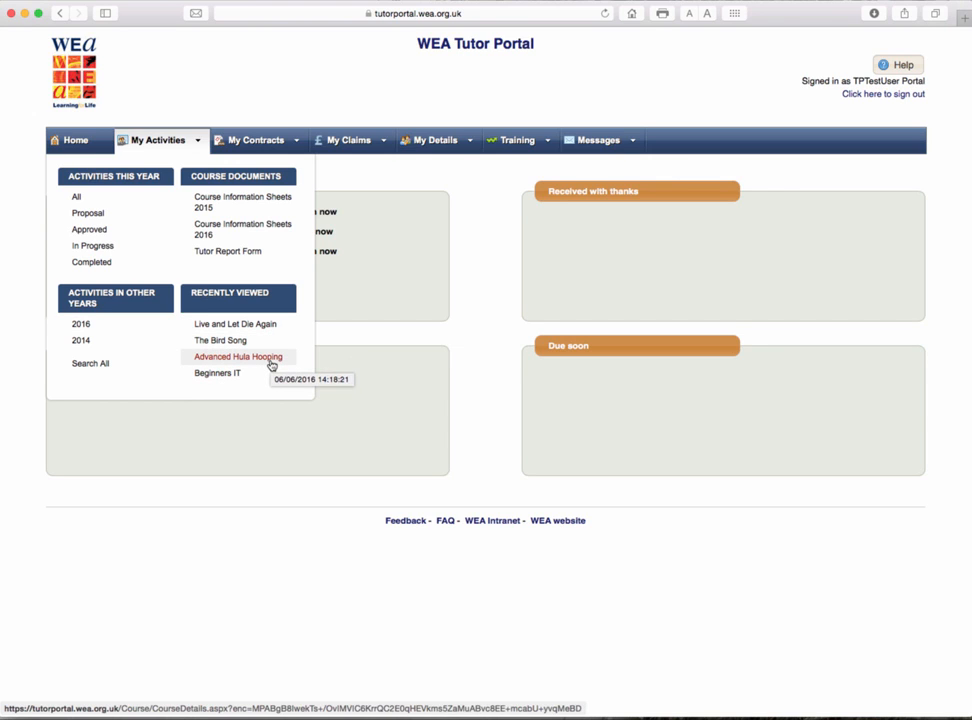
mouse_move(216, 372)
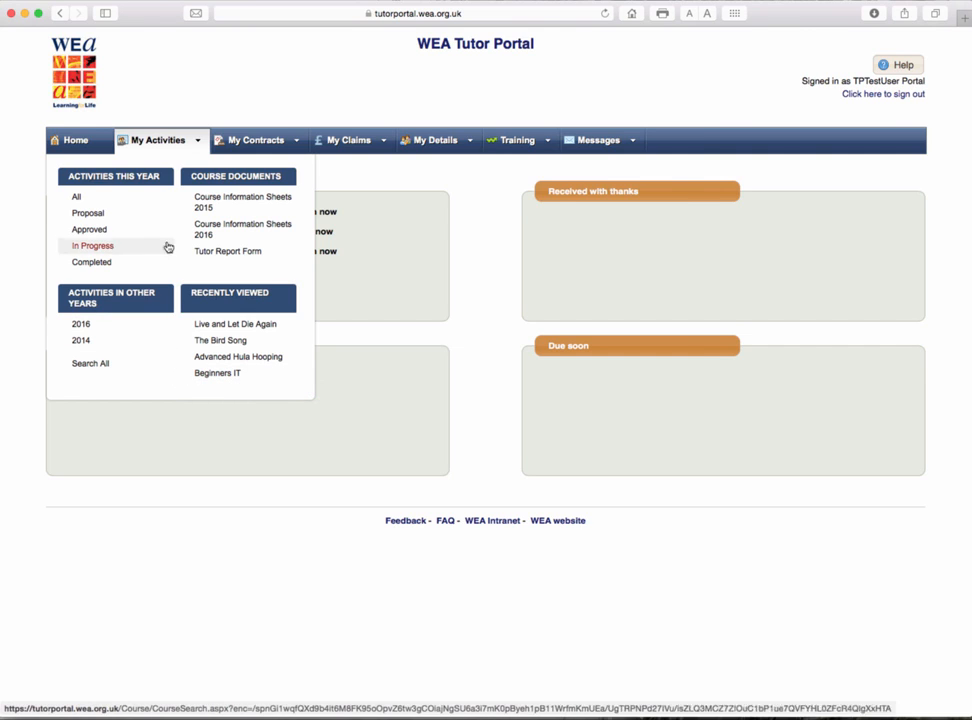
mouse_move(114, 182)
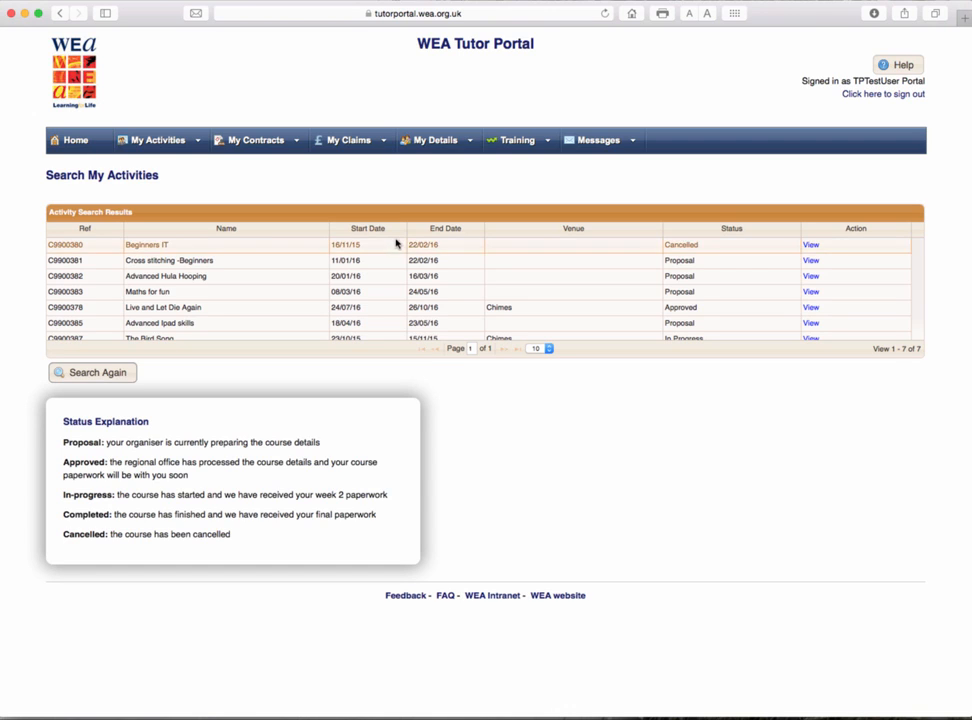
mouse_move(480, 358)
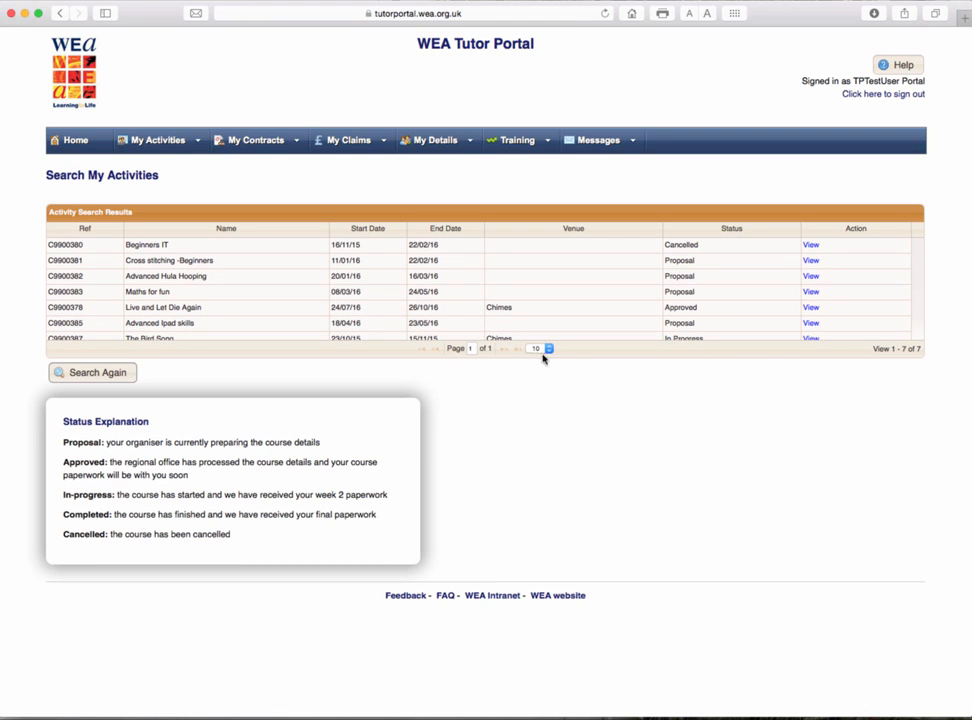
mouse_move(840, 352)
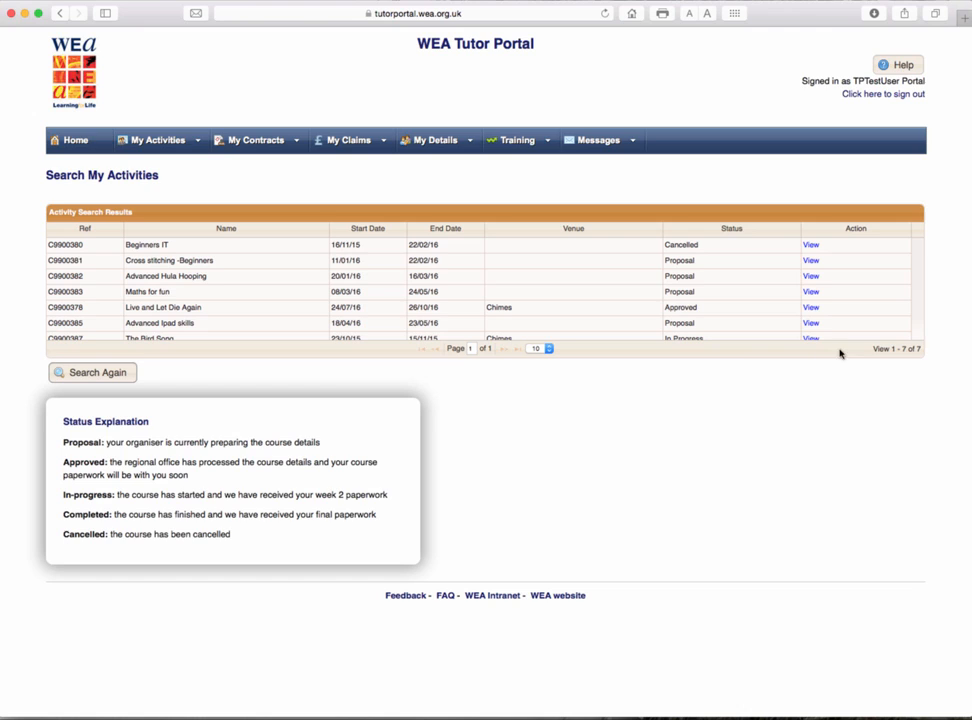
mouse_move(904, 350)
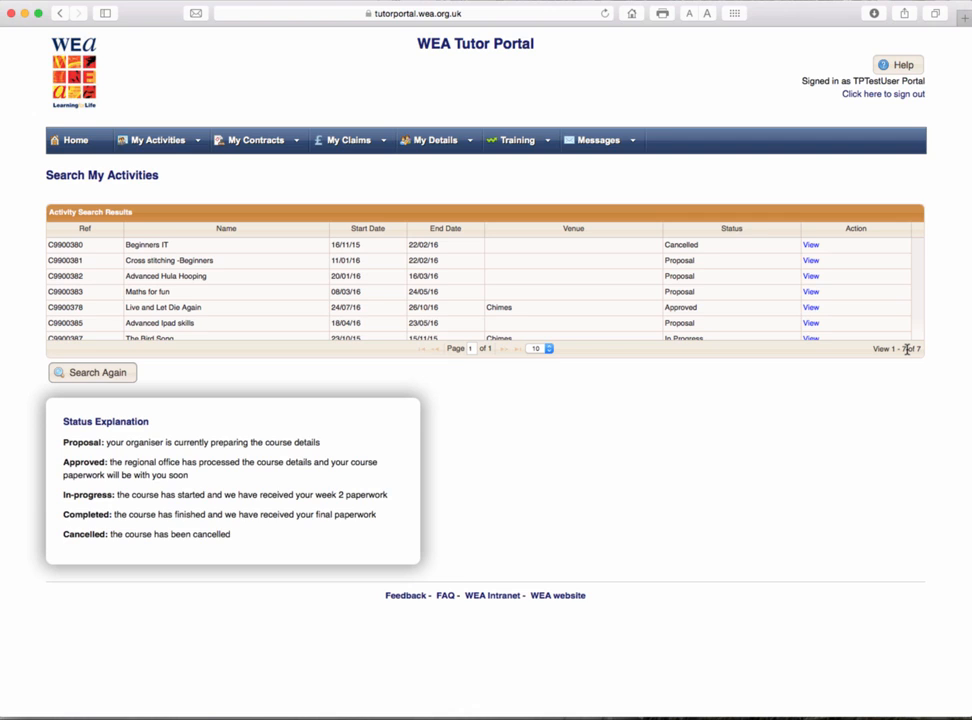
mouse_move(798, 352)
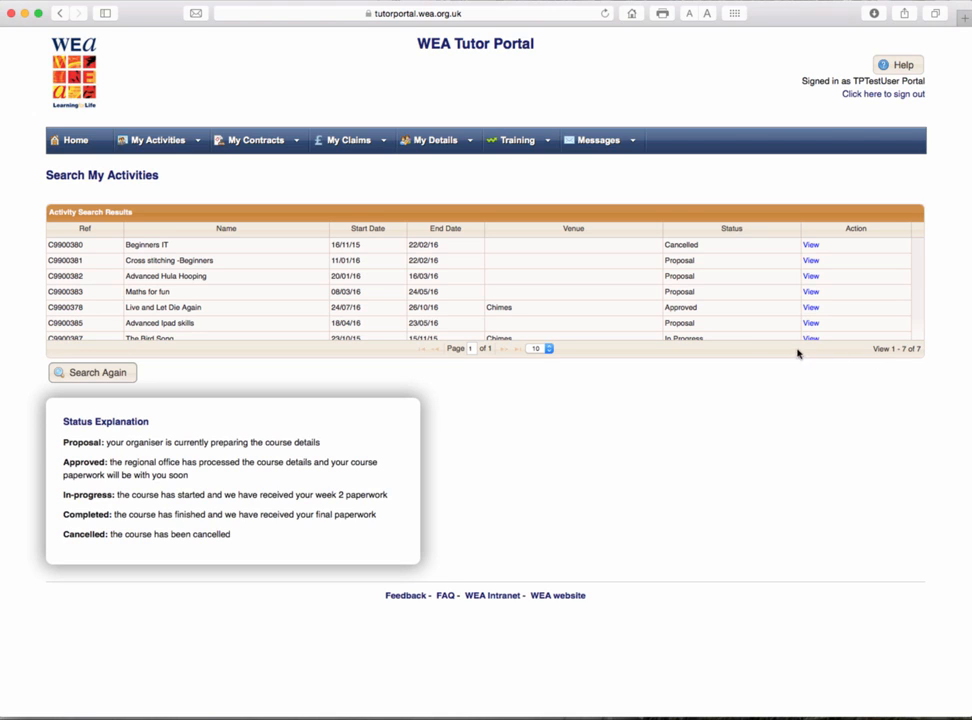
mouse_move(782, 352)
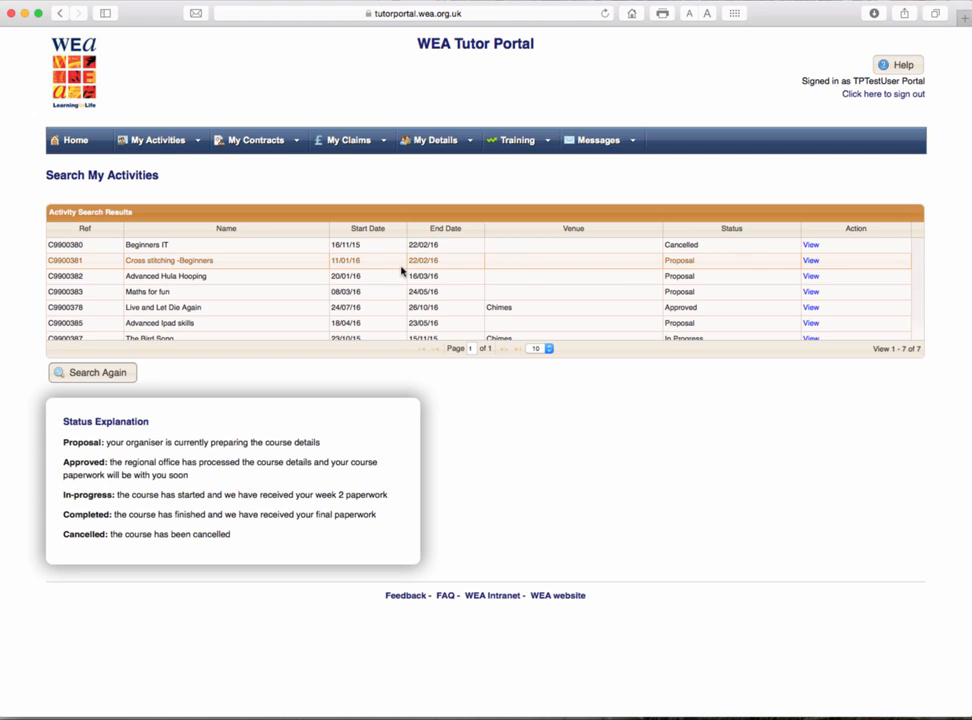
mouse_move(616, 262)
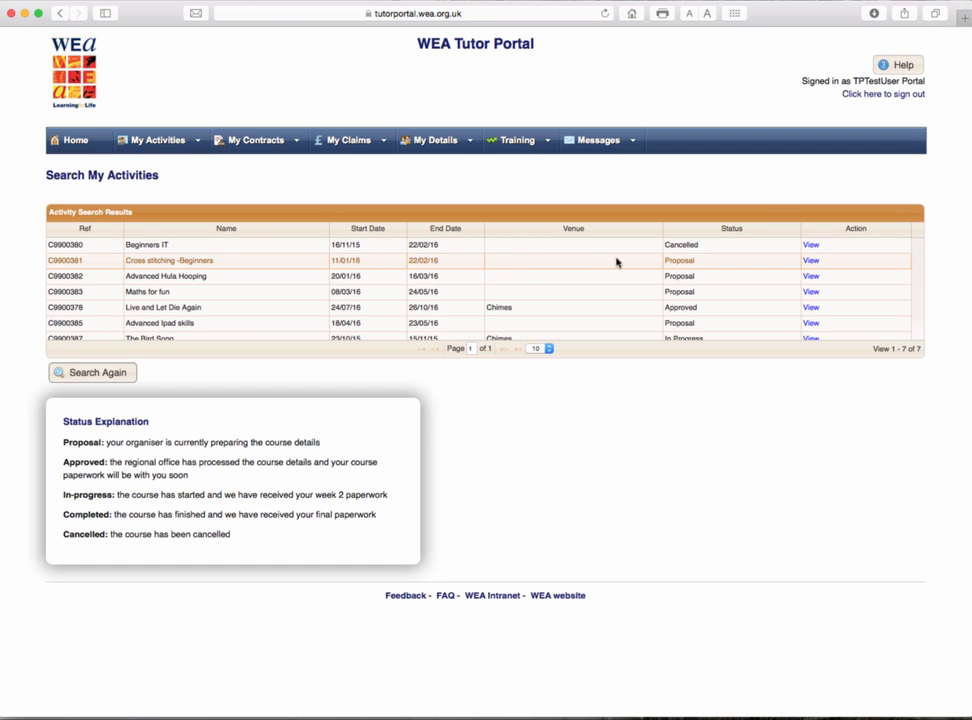
mouse_move(816, 264)
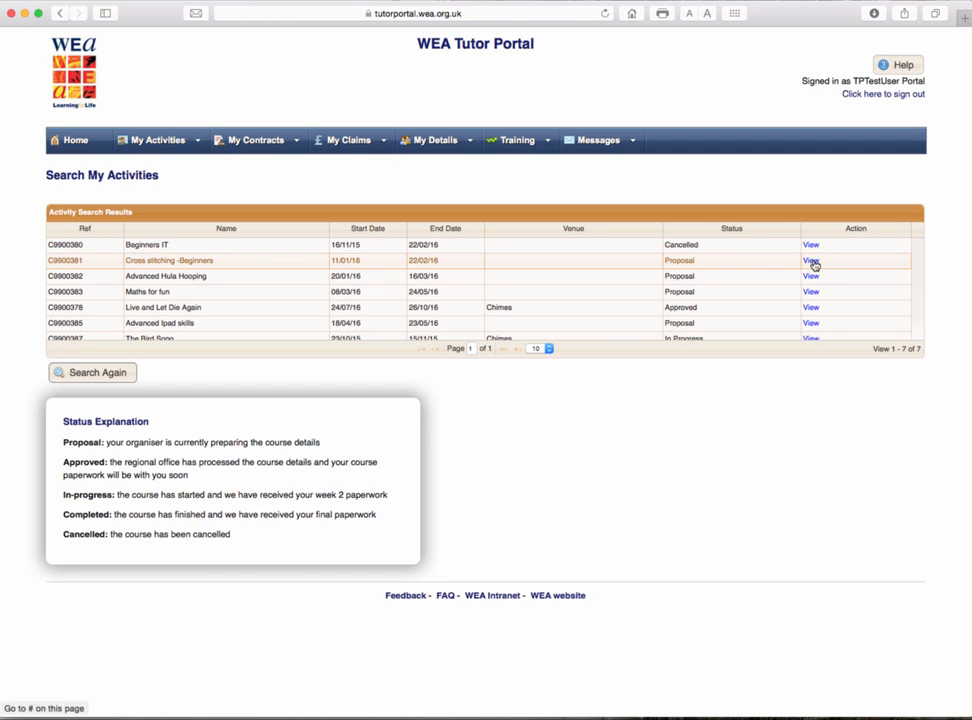
Step: View the Cross stitching -Beginners activity details: dates, six sessions, 18 total hours and subject
left_click(810, 260)
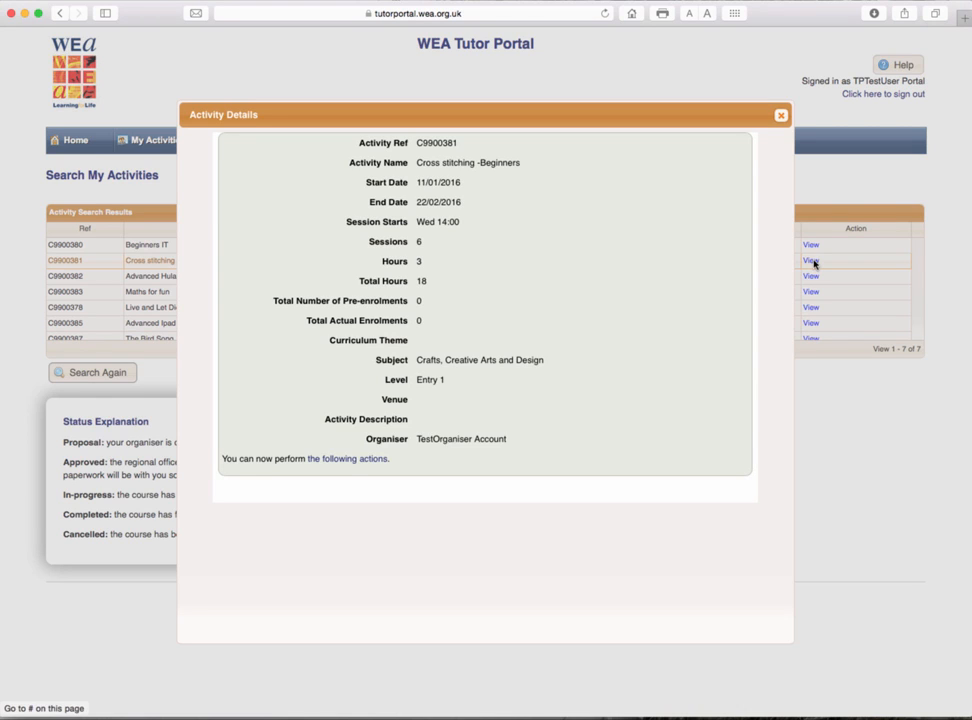
mouse_move(528, 164)
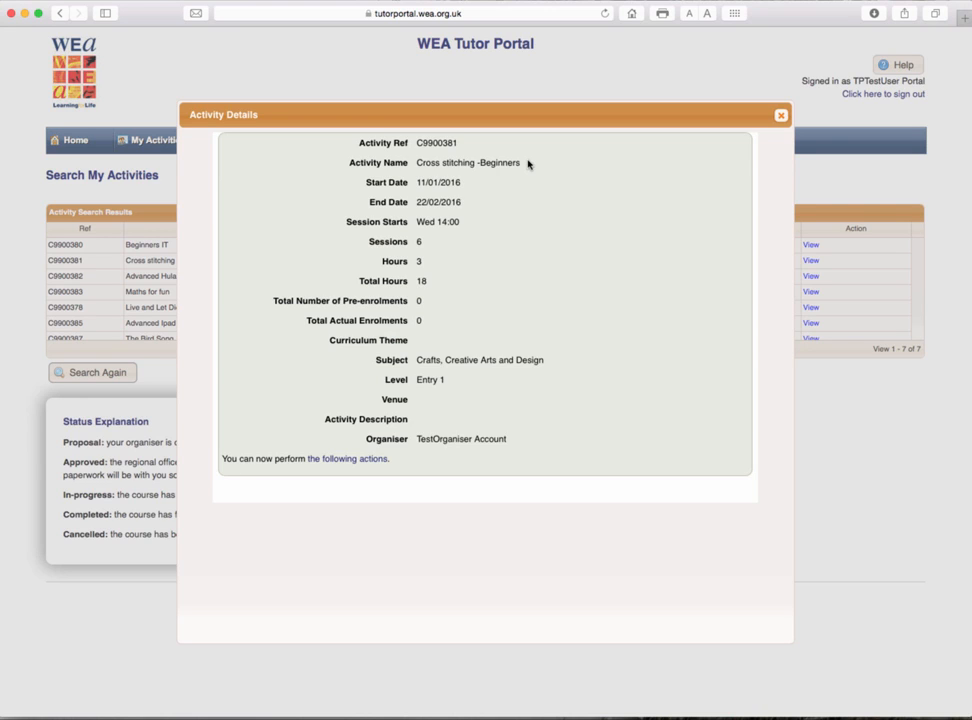
mouse_move(516, 280)
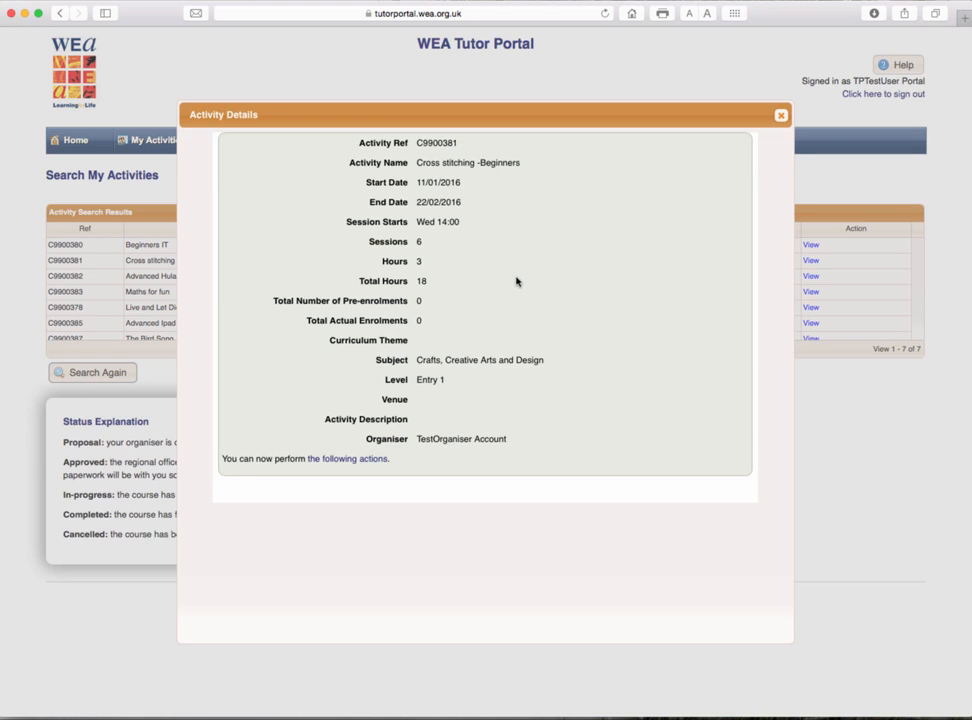
mouse_move(408, 454)
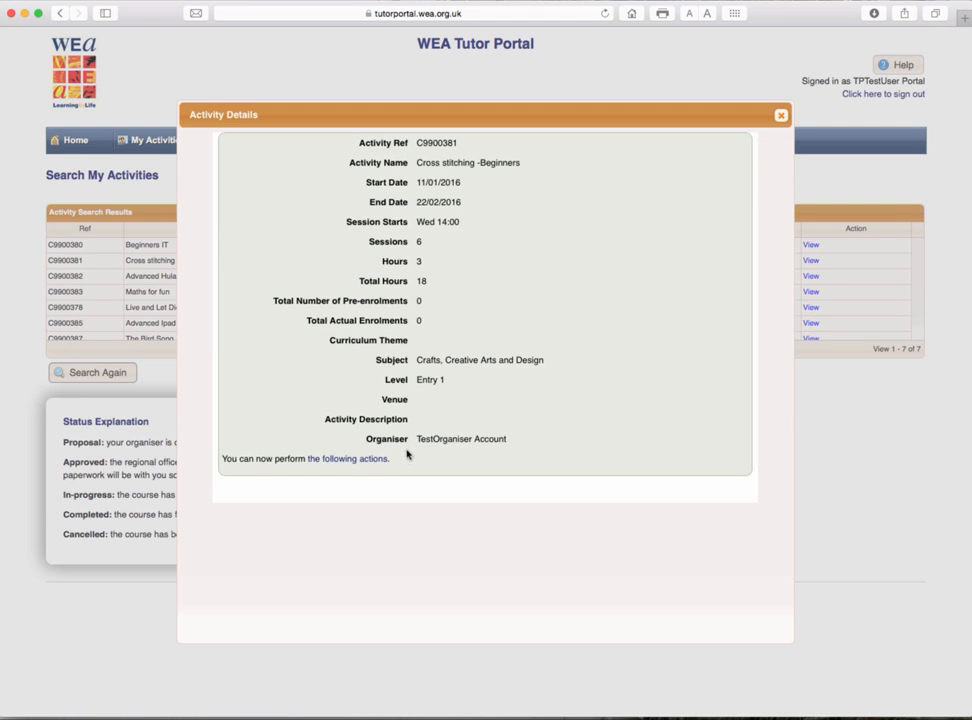
mouse_move(312, 464)
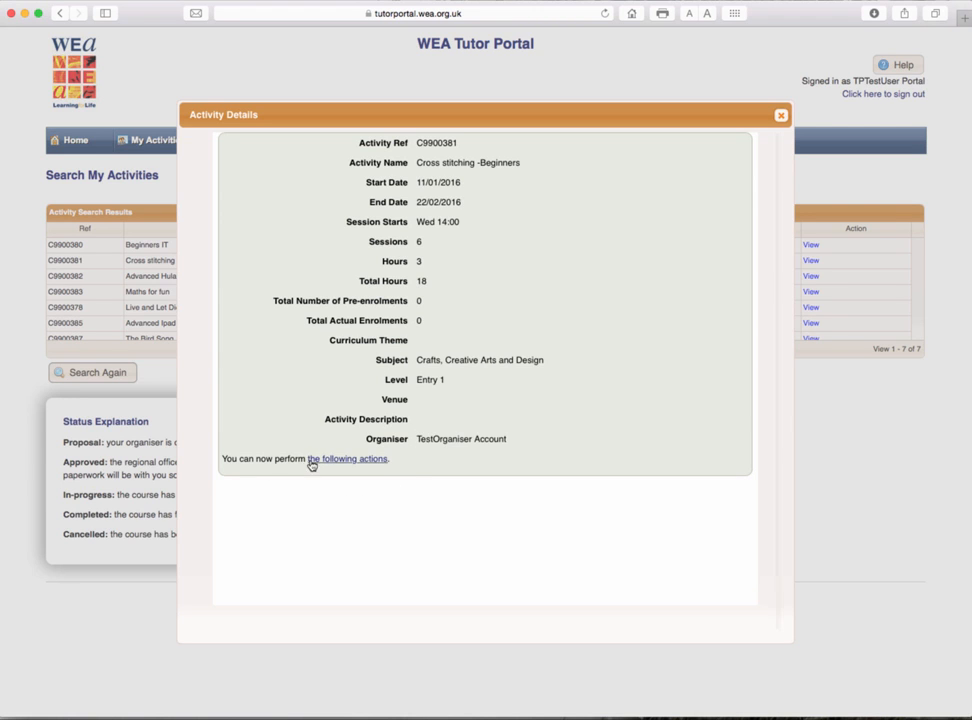
Step: From the activity's actions, bring up the Activity Query form to raise a query or change request
left_click(348, 458)
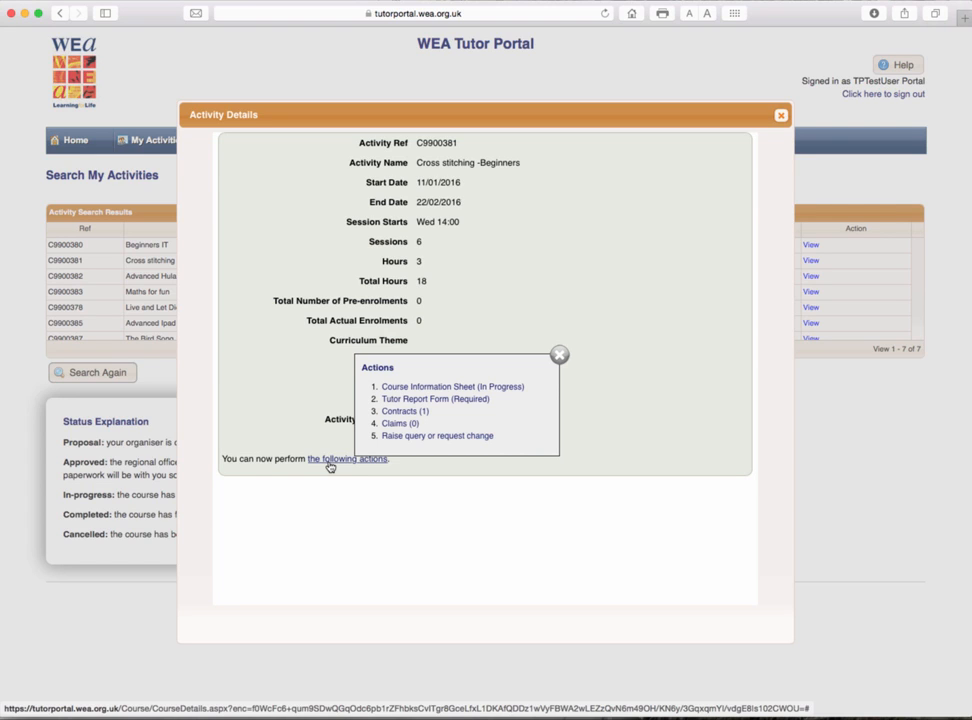
mouse_move(548, 402)
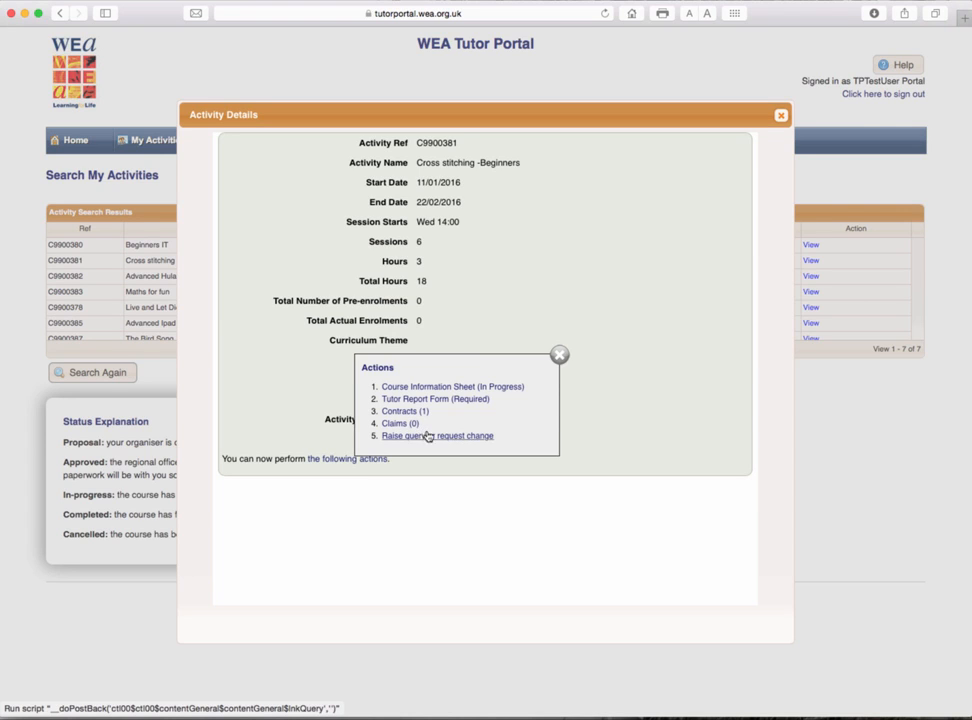
mouse_move(444, 440)
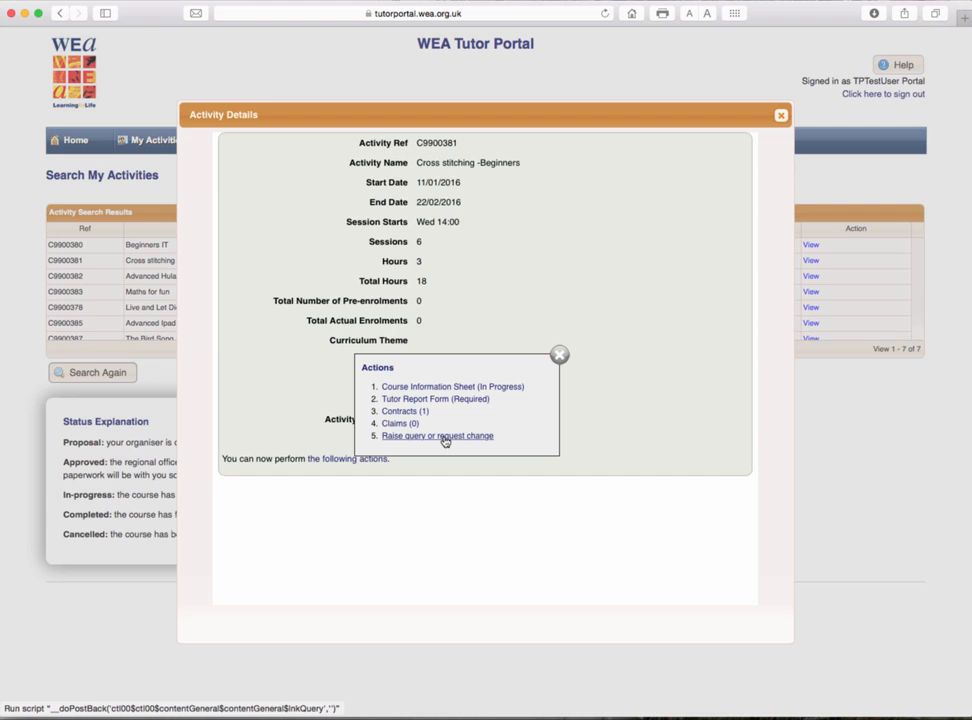
left_click(436, 436)
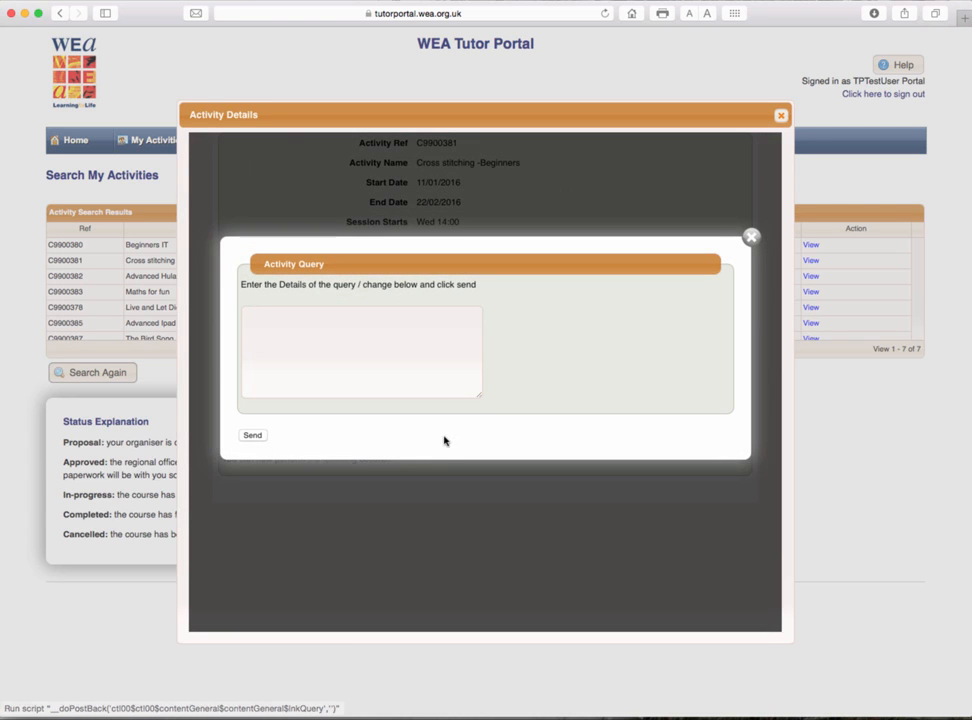
Step: Write a query asking to change the start date to 25th December 2016, then close the query form
left_click(360, 350)
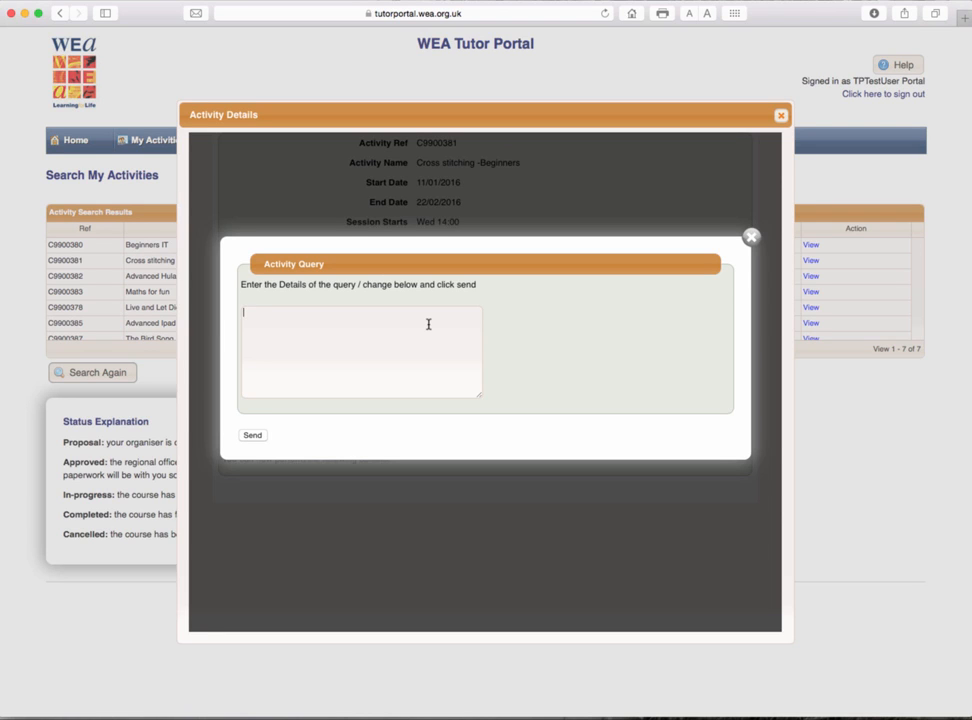
type("Please change the s")
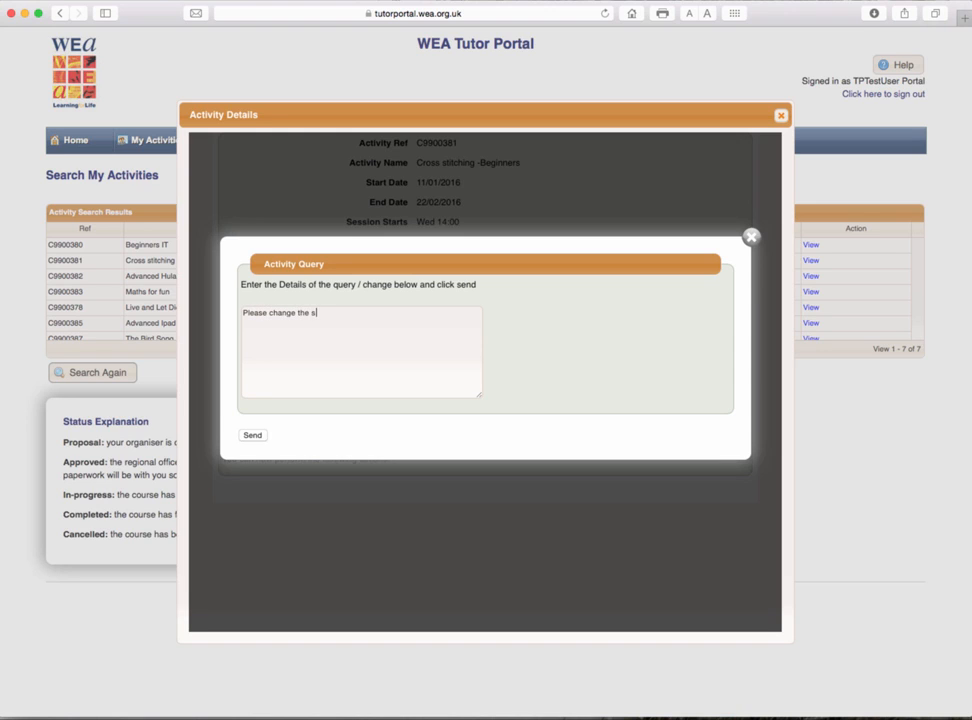
type("tart date to")
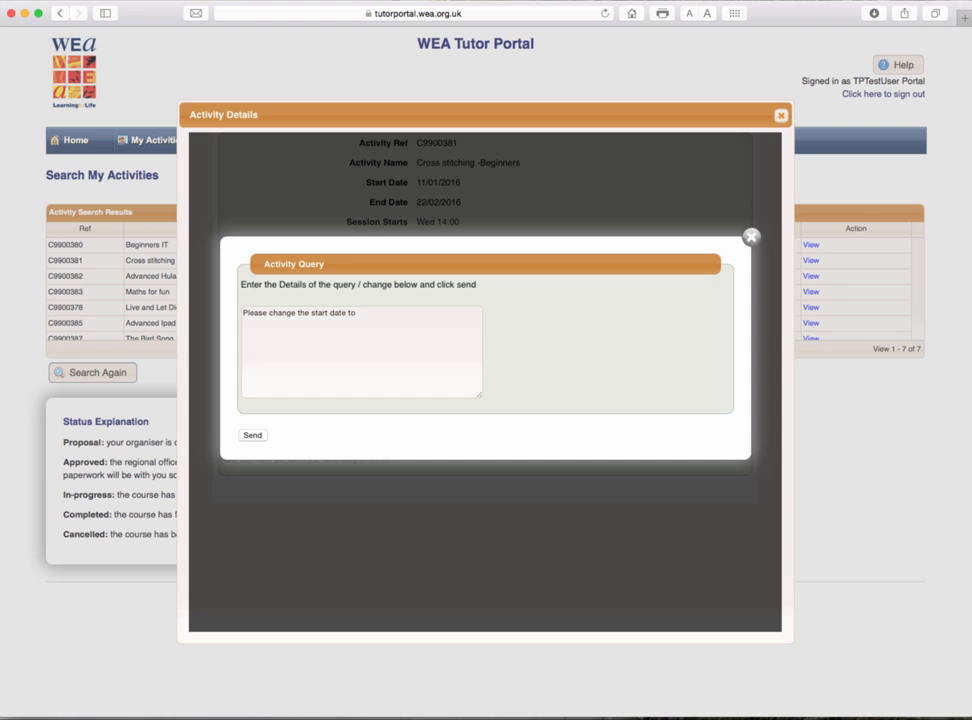
type("25th")
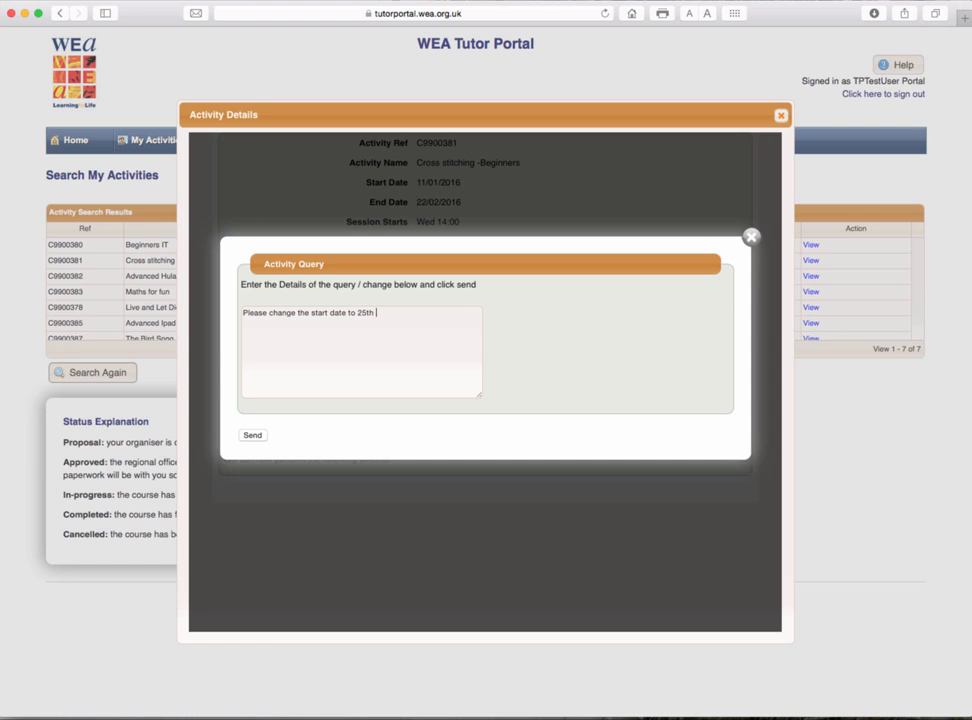
type("december 201")
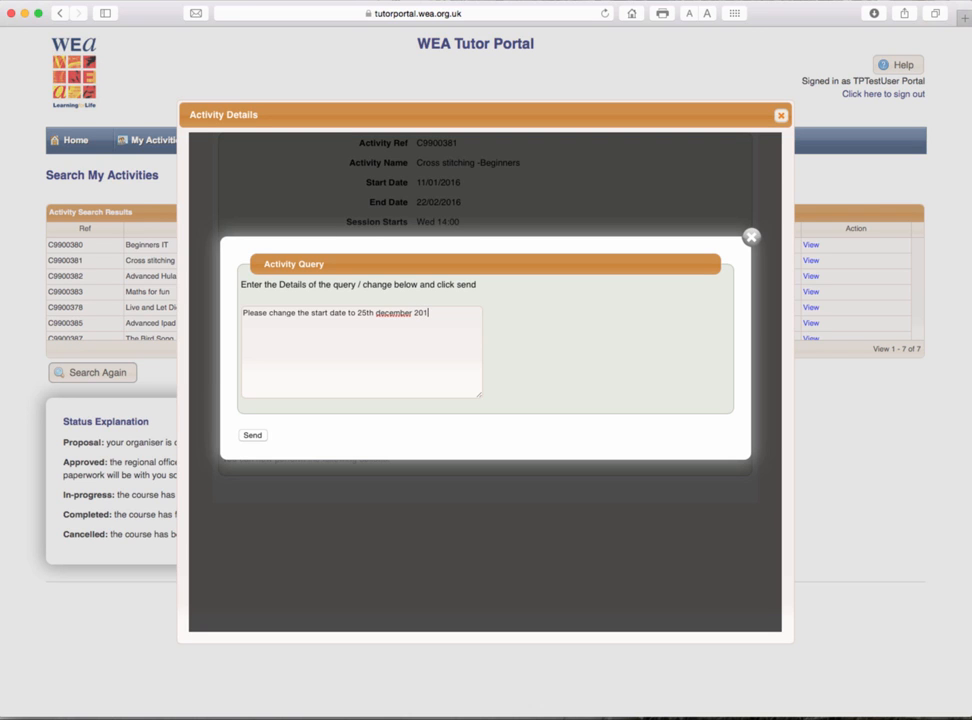
type("6")
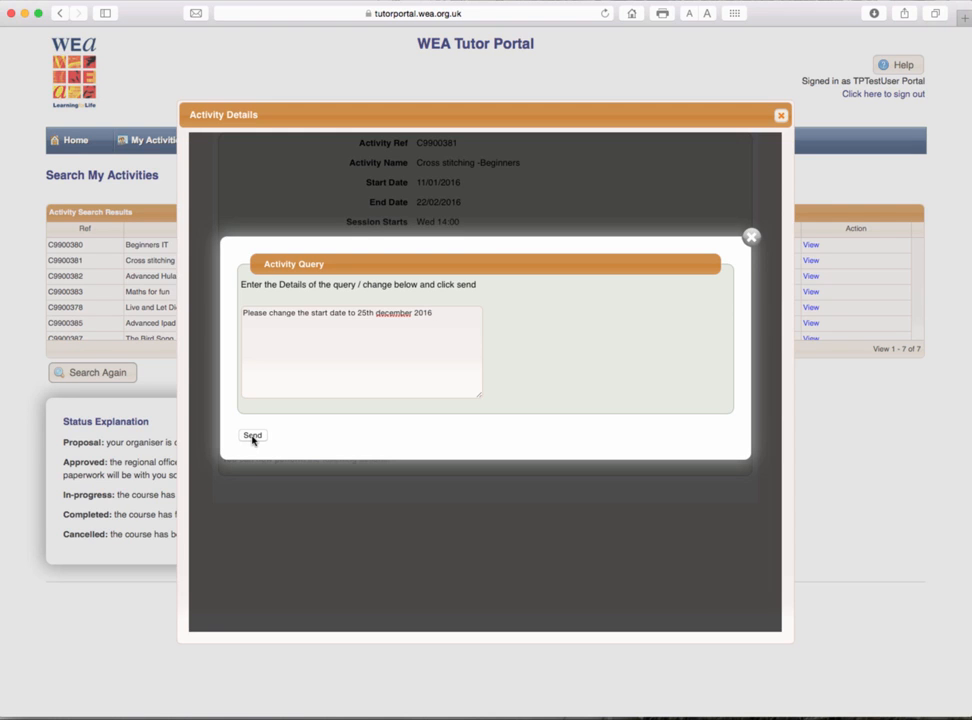
mouse_move(752, 236)
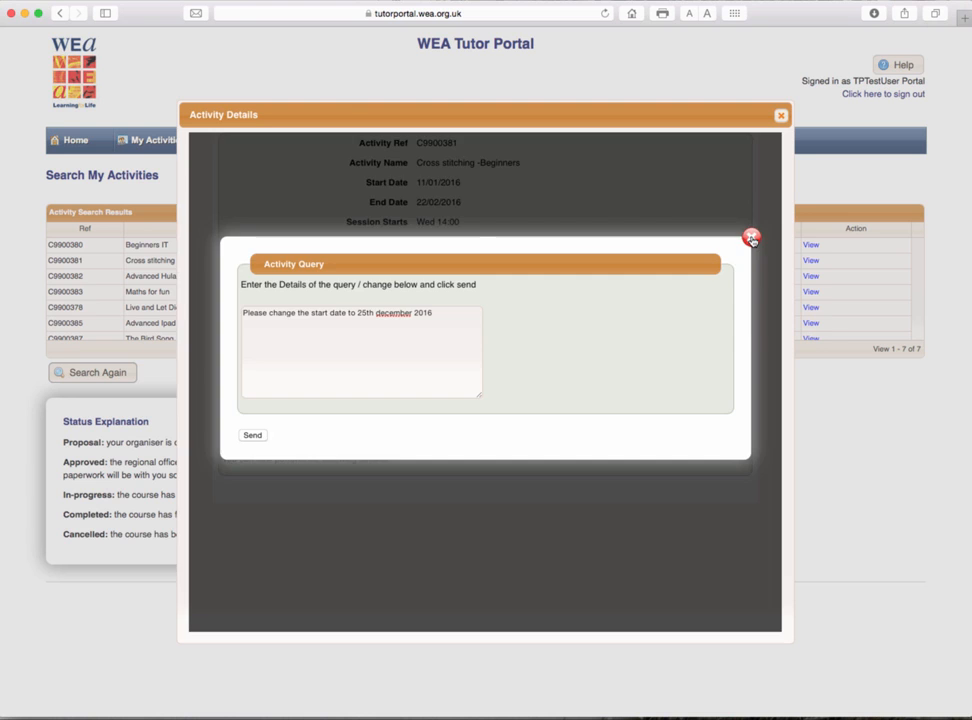
left_click(752, 238)
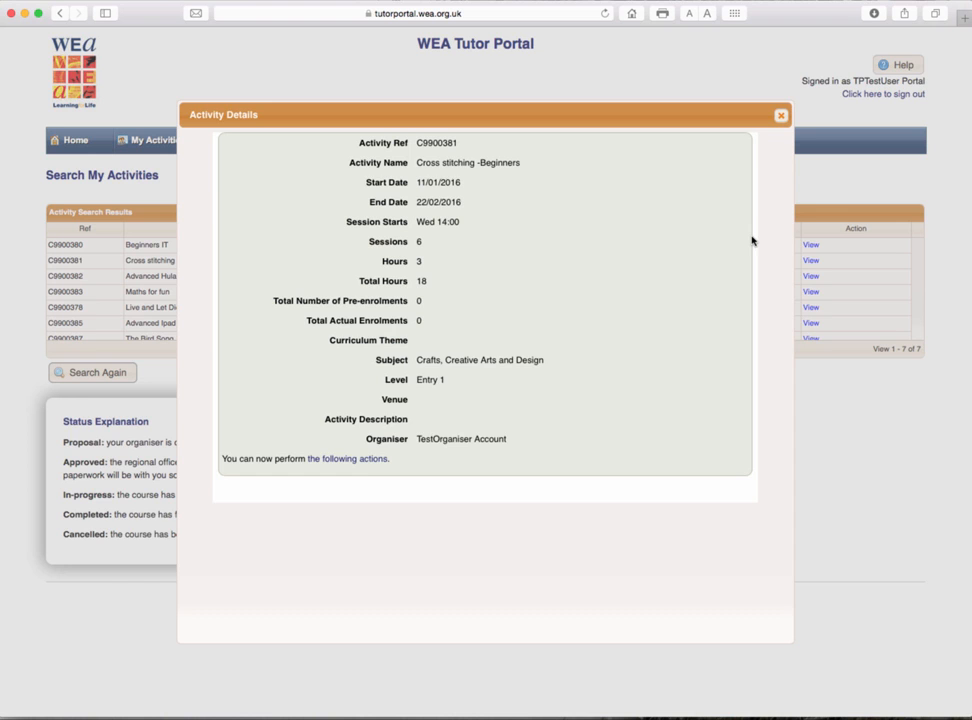
Step: View the Course Information Sheet's course facts, themes and Course Aims, then return to its top
left_click(346, 458)
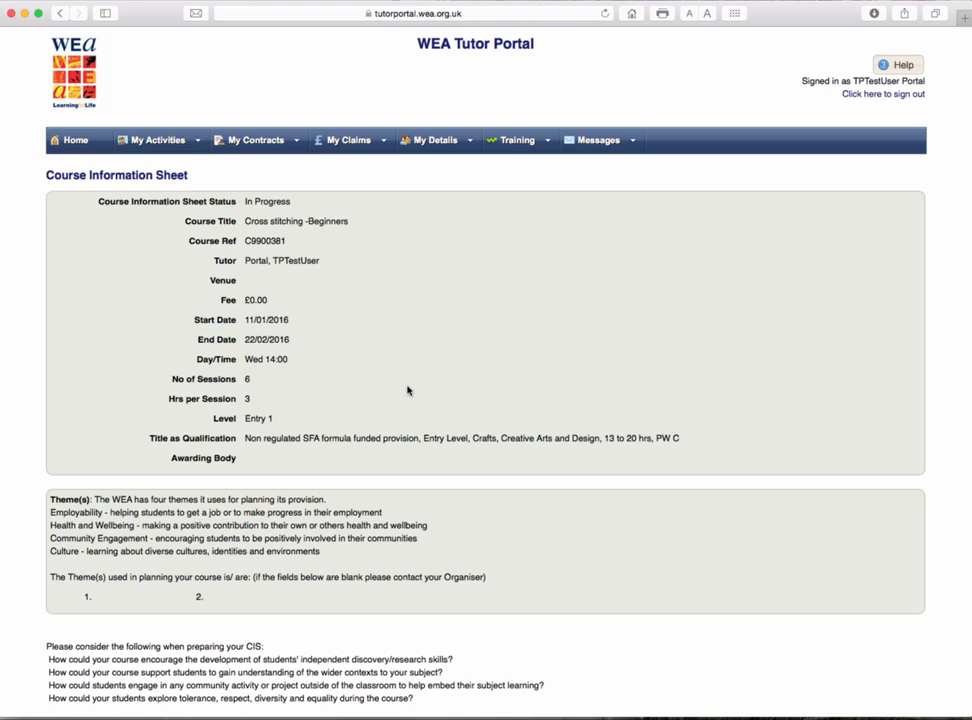
scroll("down", 3)
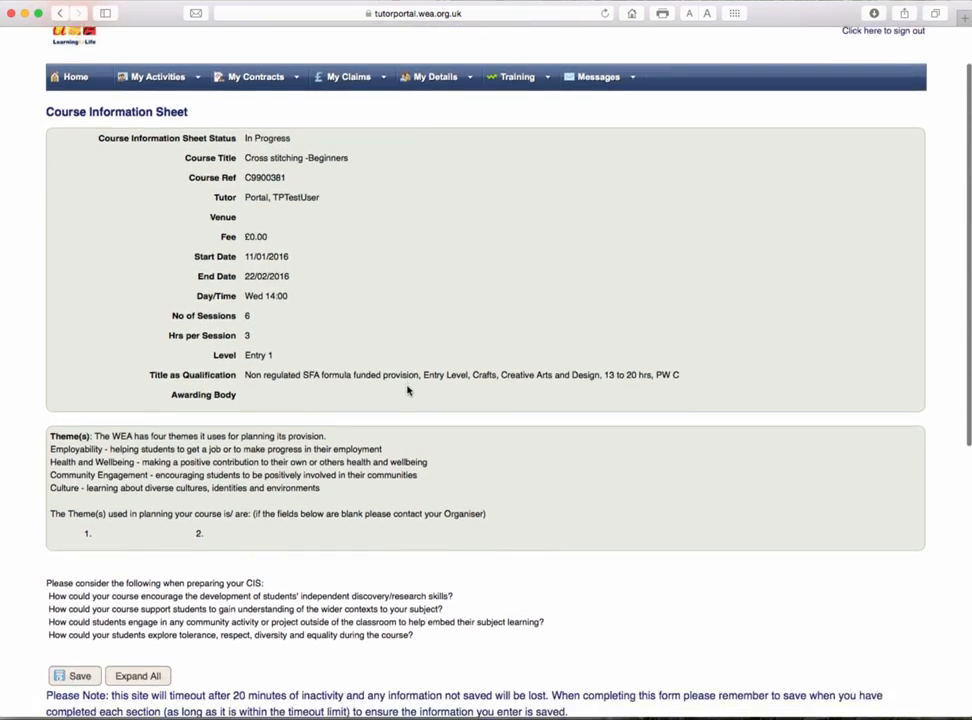
scroll("down", 3)
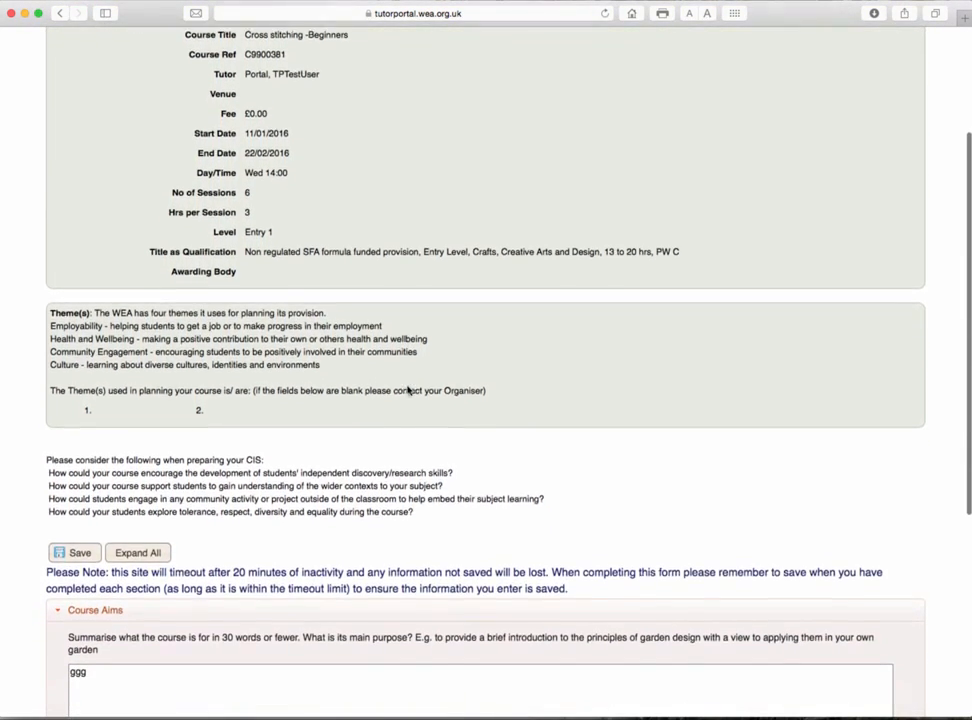
scroll("down", 3)
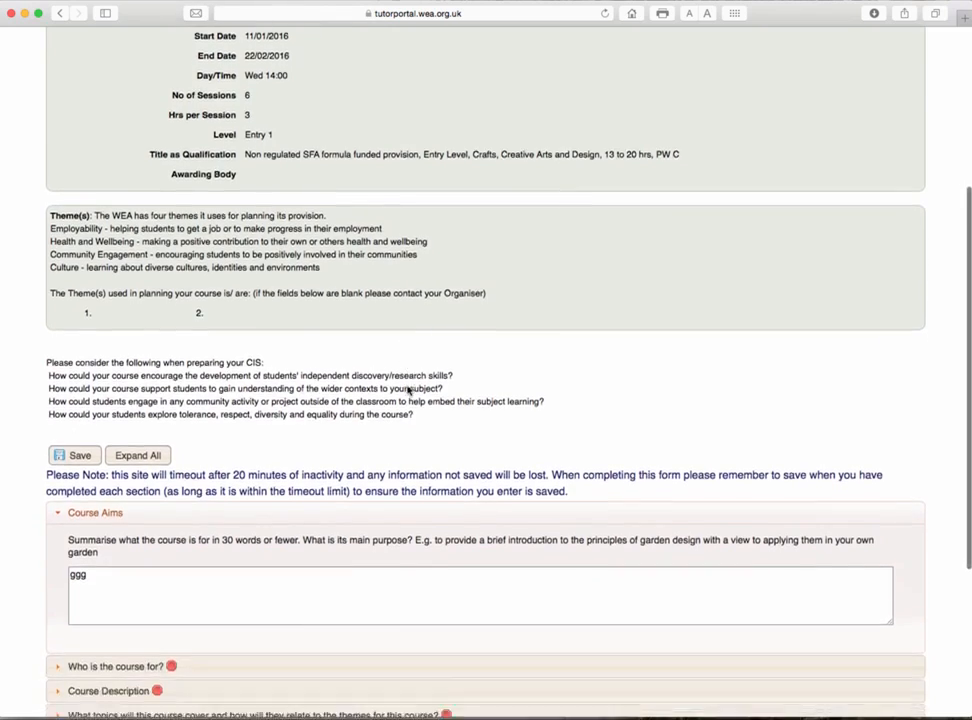
scroll("down", 3)
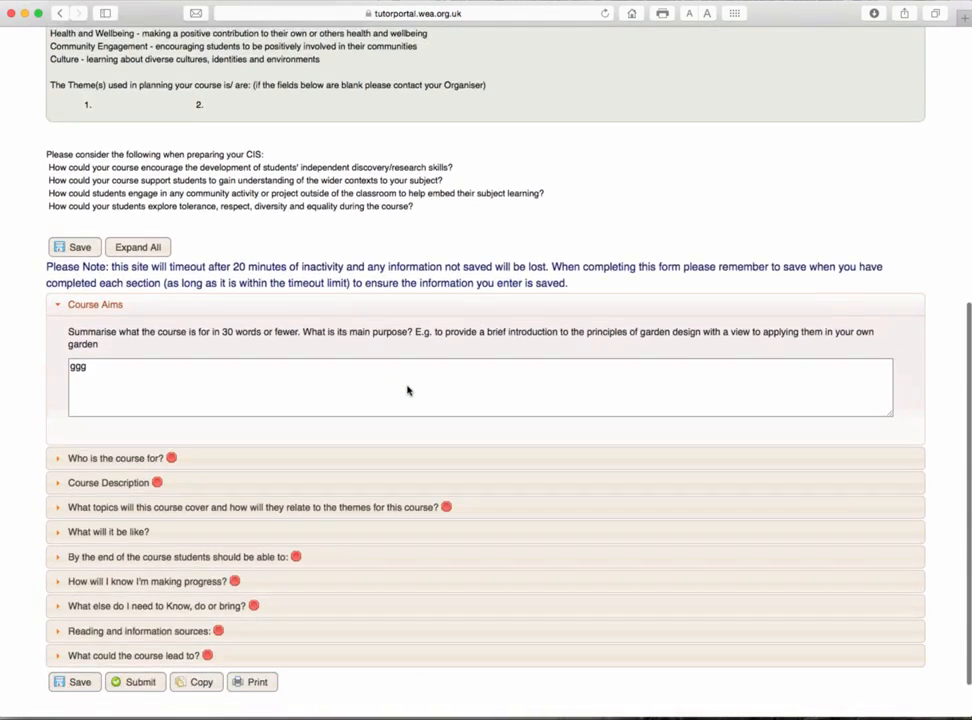
scroll("down", 3)
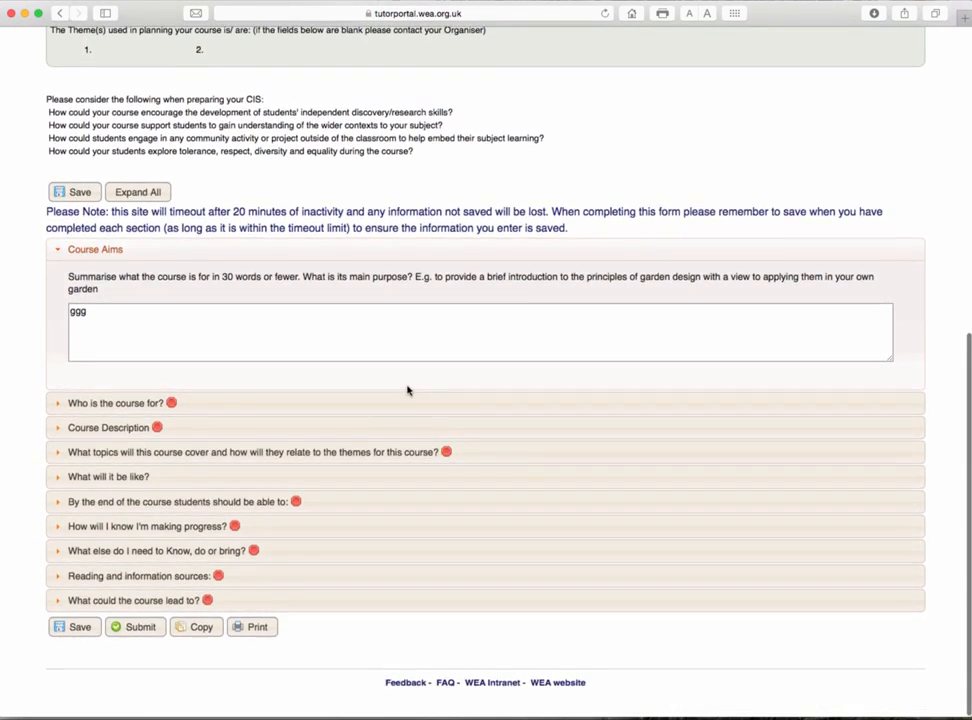
scroll("up", 3)
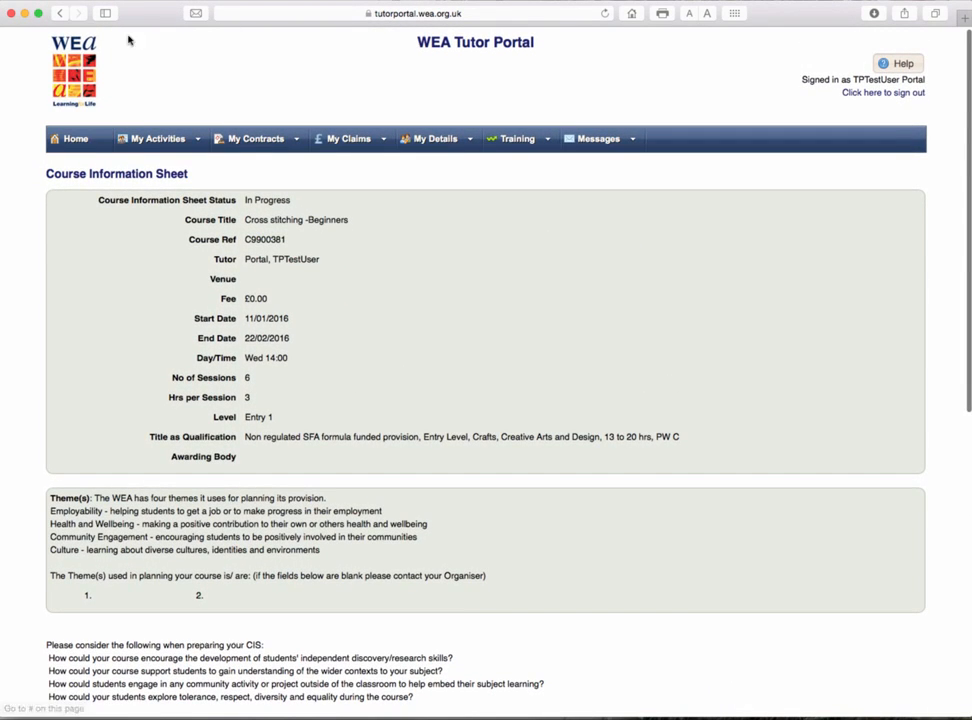
Step: From the search results, reach the Tutor Report Form for Cross stitching -Beginners via its actions
left_click(60, 12)
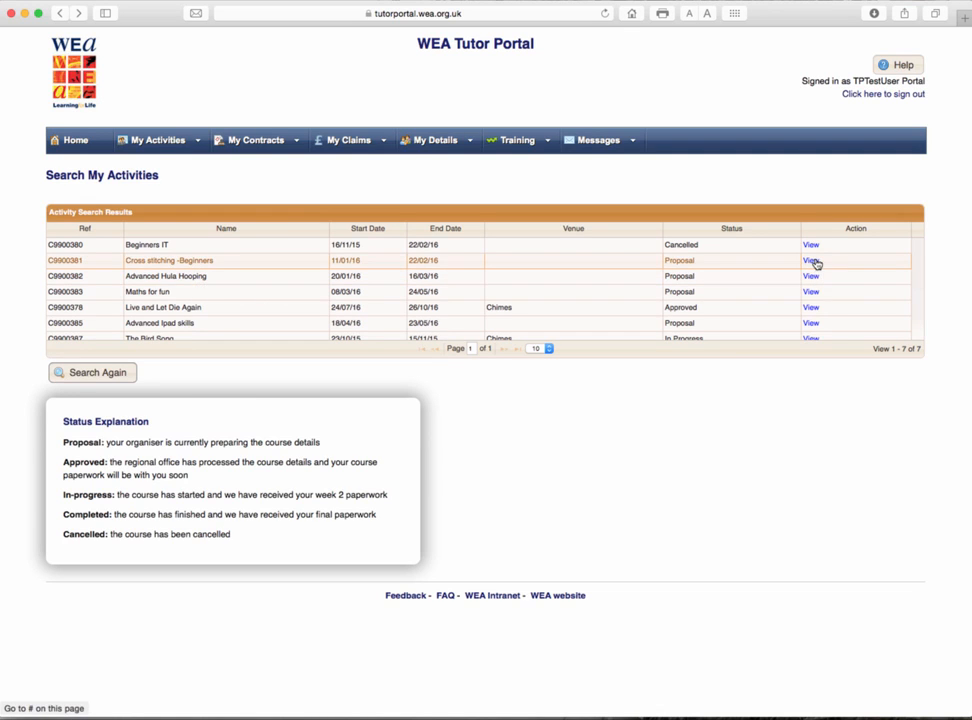
left_click(810, 260)
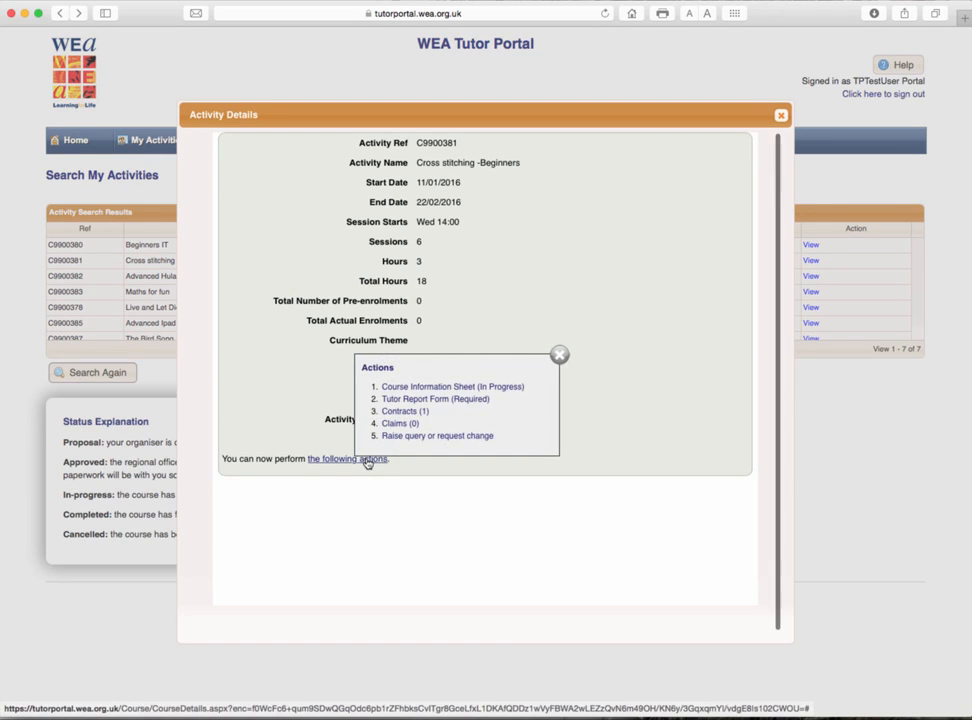
left_click(432, 400)
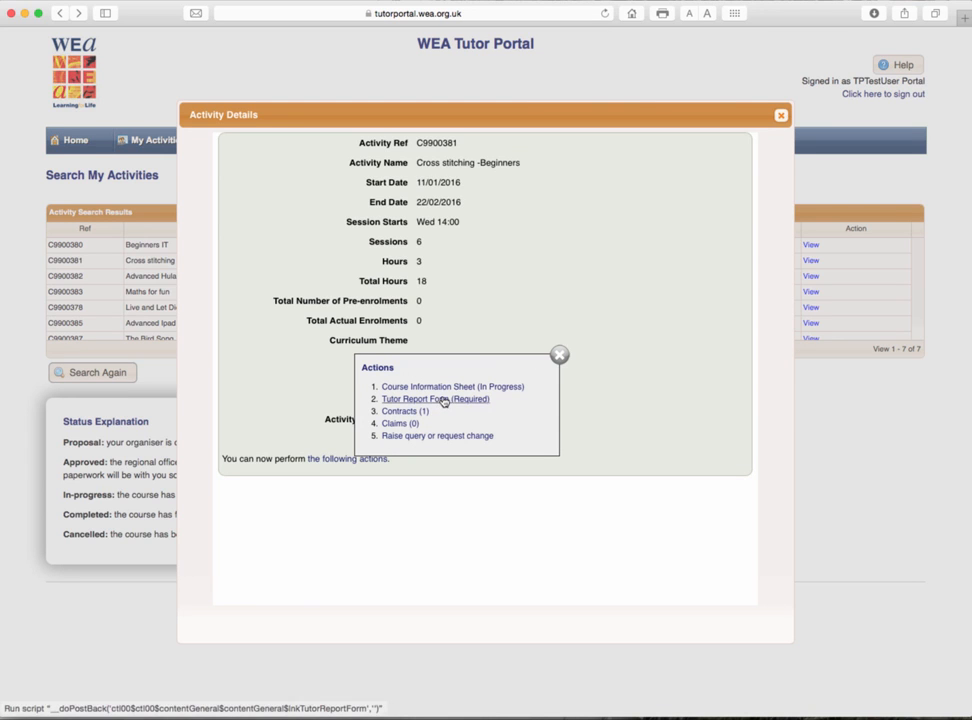
left_click(436, 398)
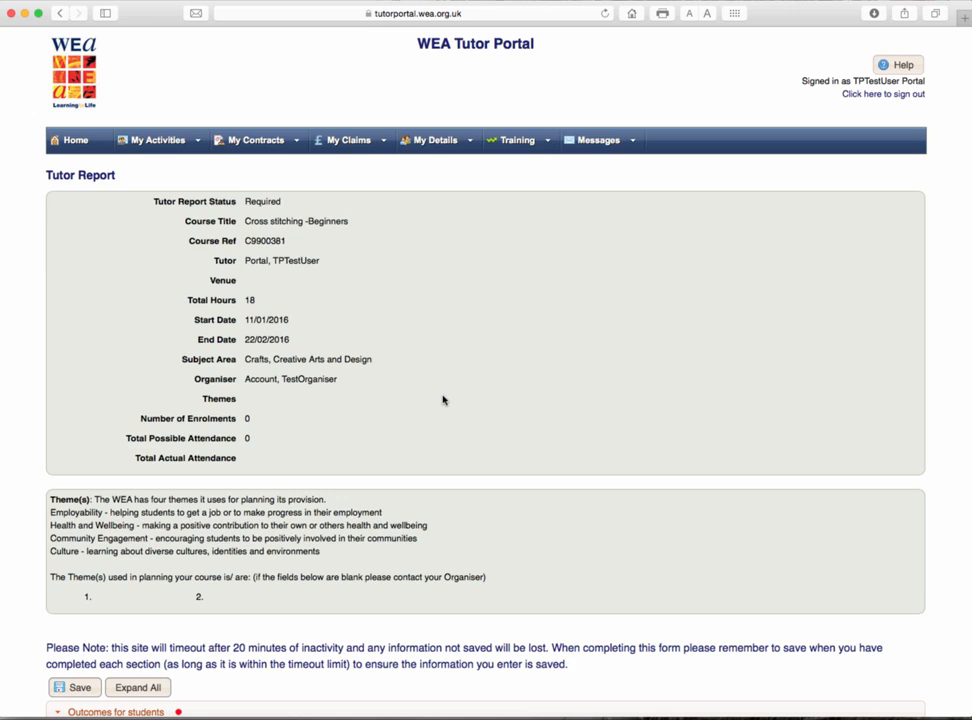
Step: Scroll the Tutor Report down to the Outcomes for students questions past Save/Submit/Print
scroll("down", 3)
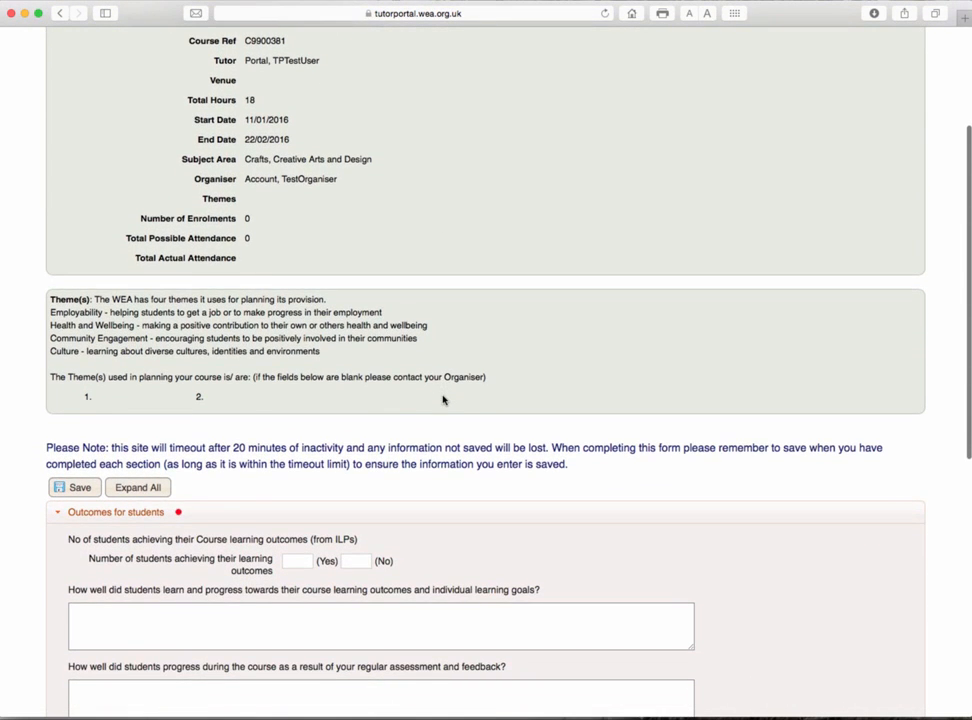
scroll("down", 3)
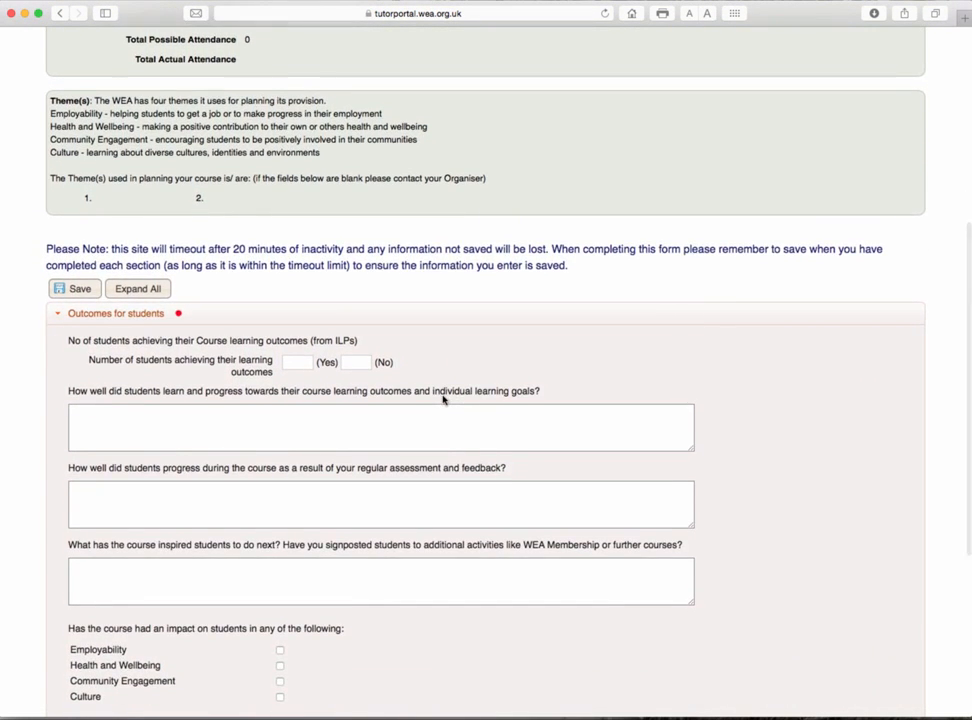
scroll("down", 3)
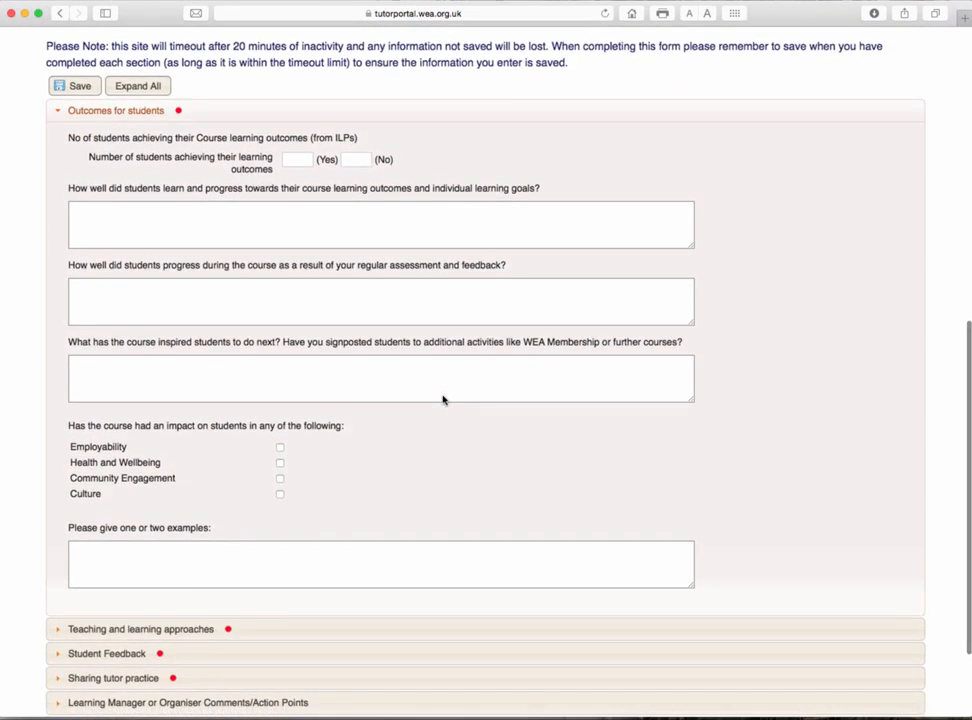
scroll("down", 3)
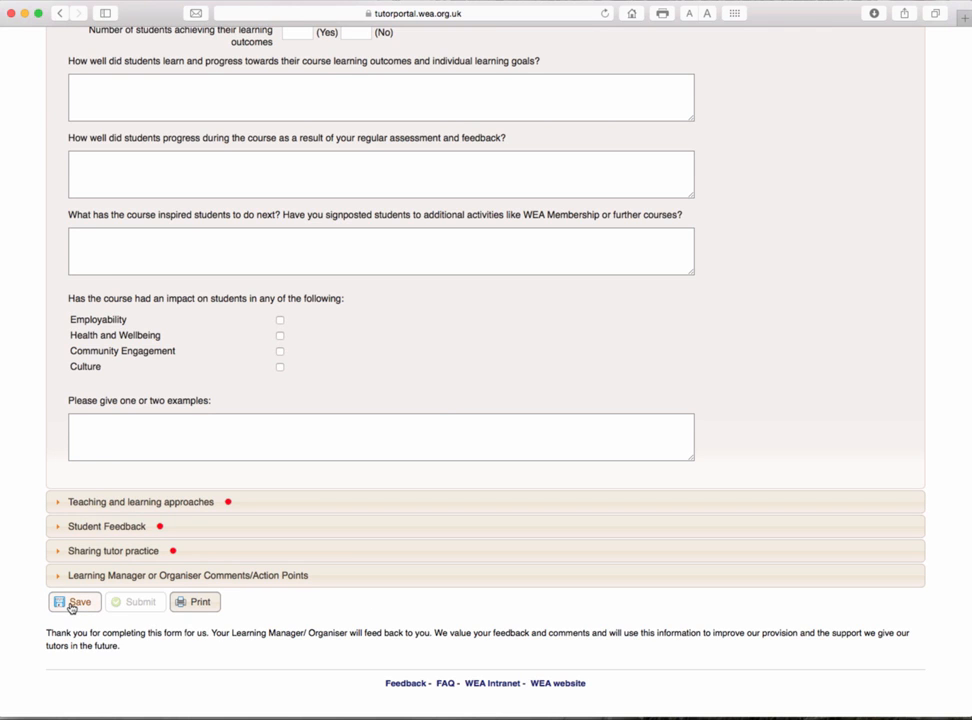
mouse_move(96, 520)
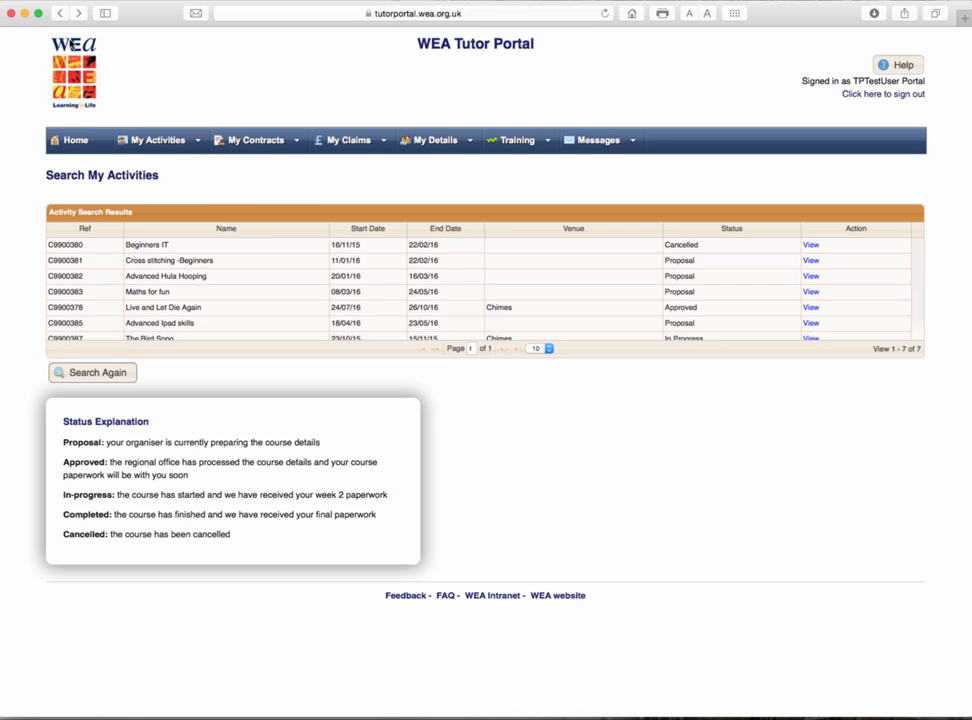
Step: Reopen the Cross stitching -Beginners actions and go to its linked Contracts (1)
left_click(810, 260)
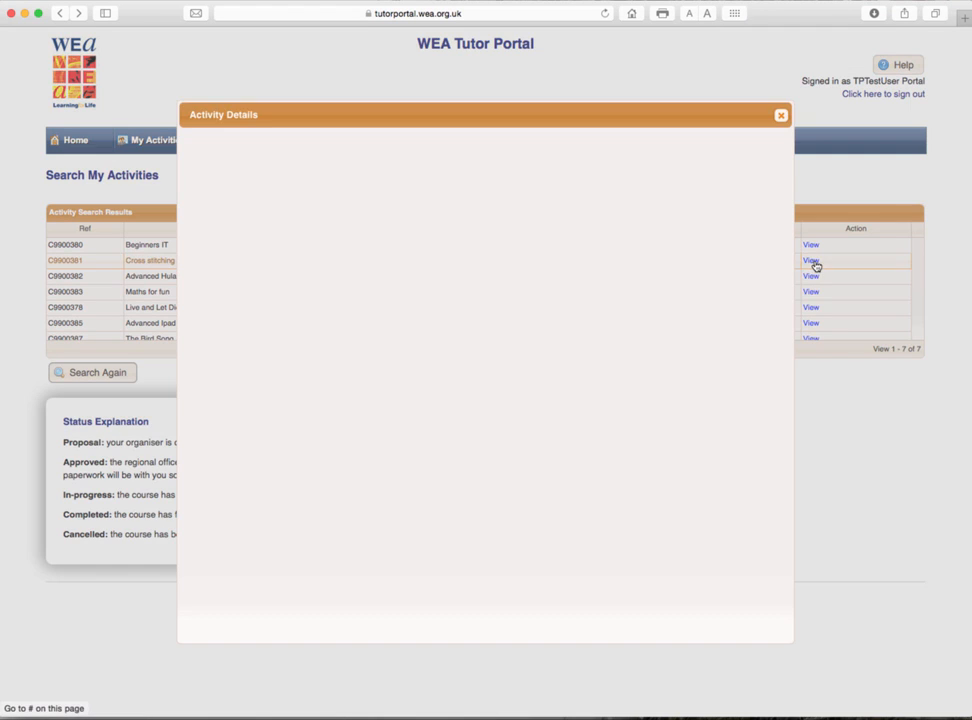
left_click(810, 260)
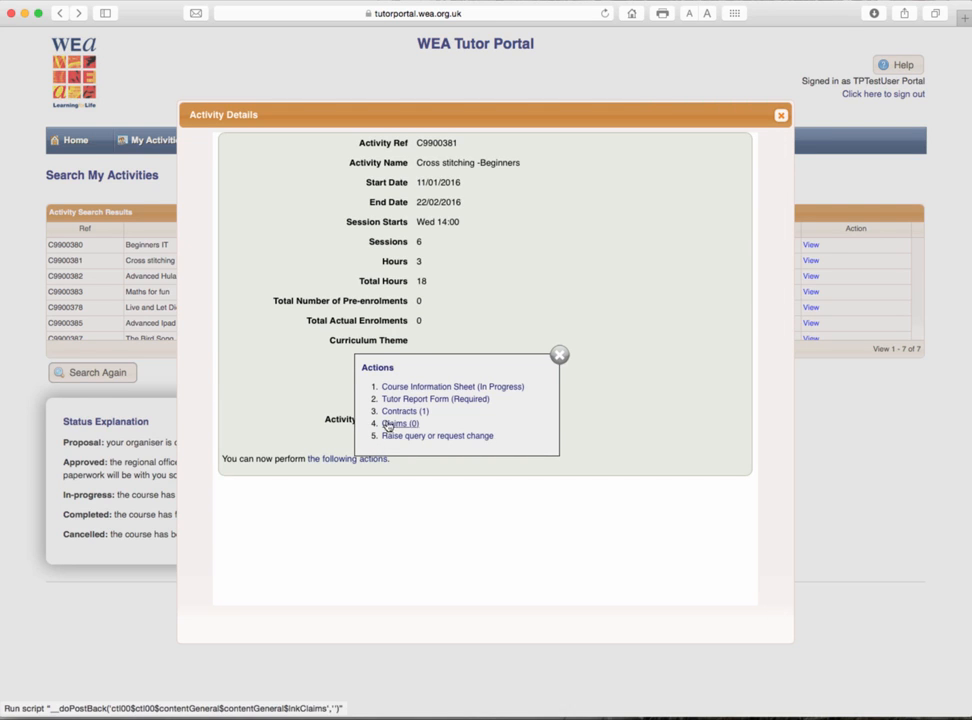
left_click(400, 424)
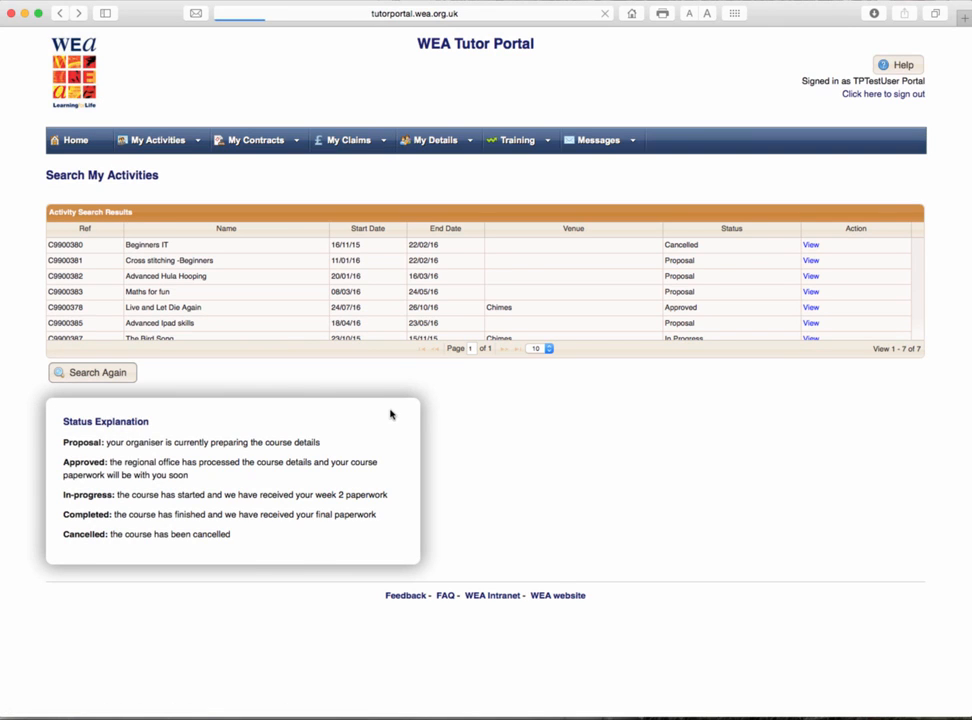
Step: Show Search My Contracts with the one provisional course tutor contract for Cross stitching -Beginners
left_click(254, 140)
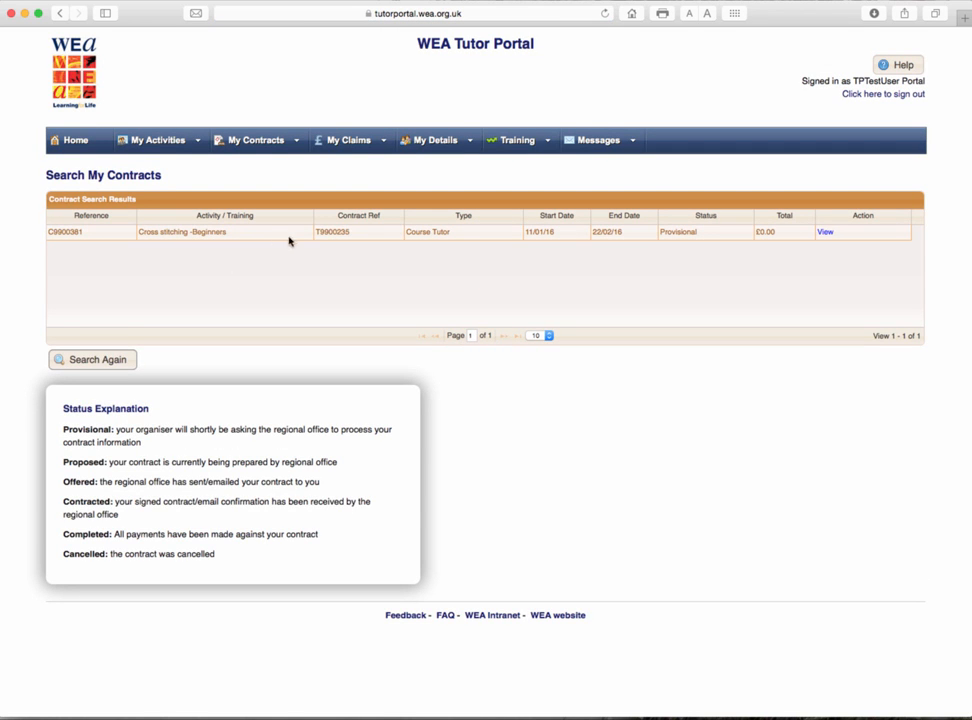
mouse_move(472, 236)
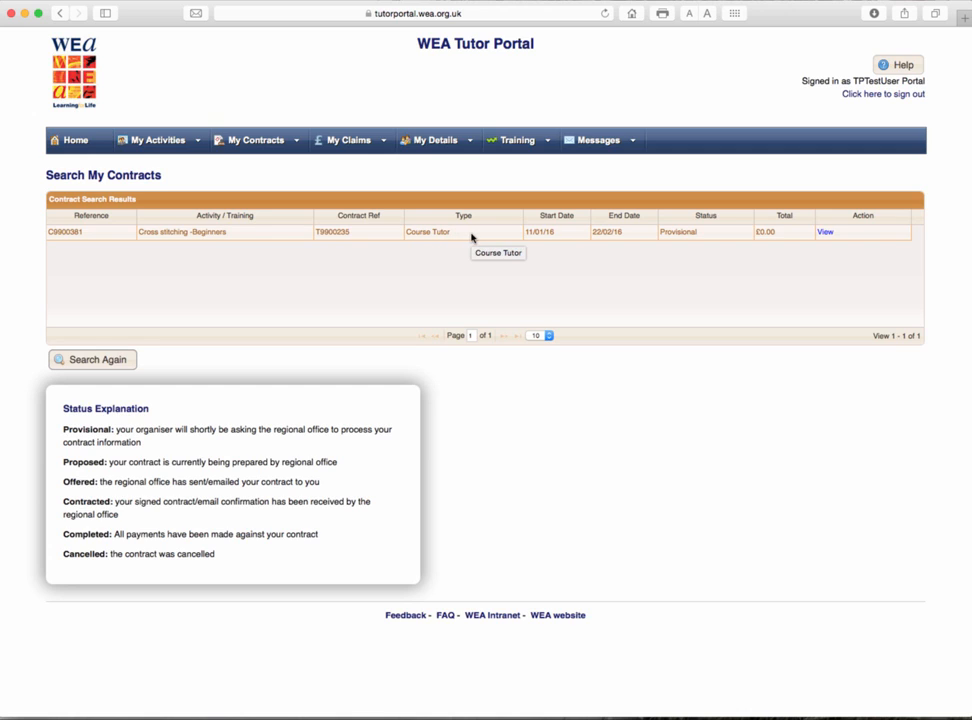
mouse_move(430, 240)
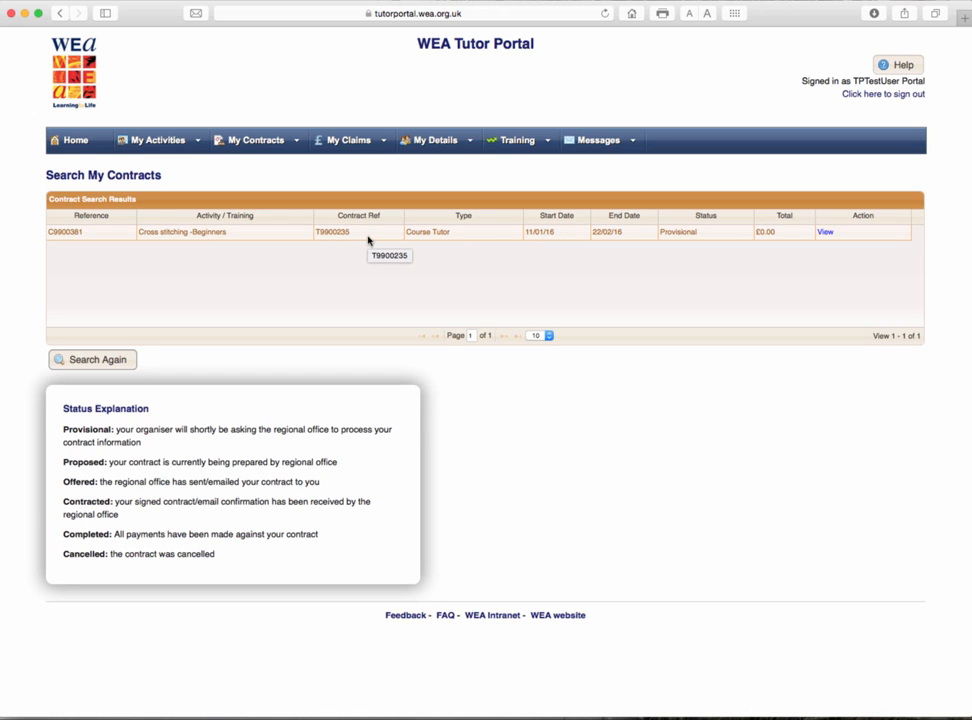
mouse_move(240, 236)
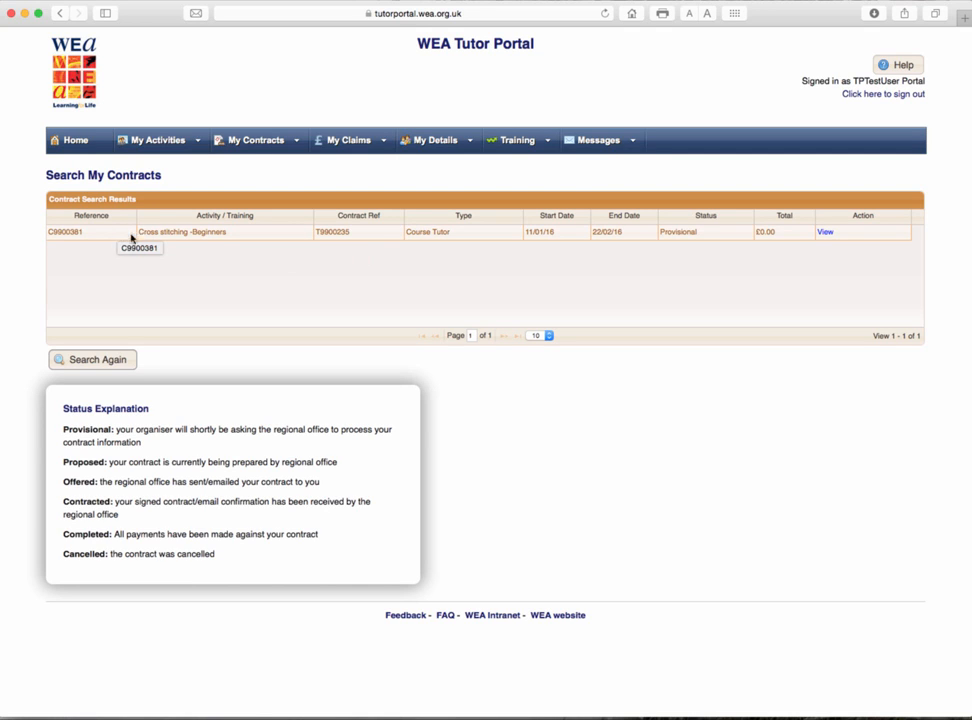
mouse_move(684, 232)
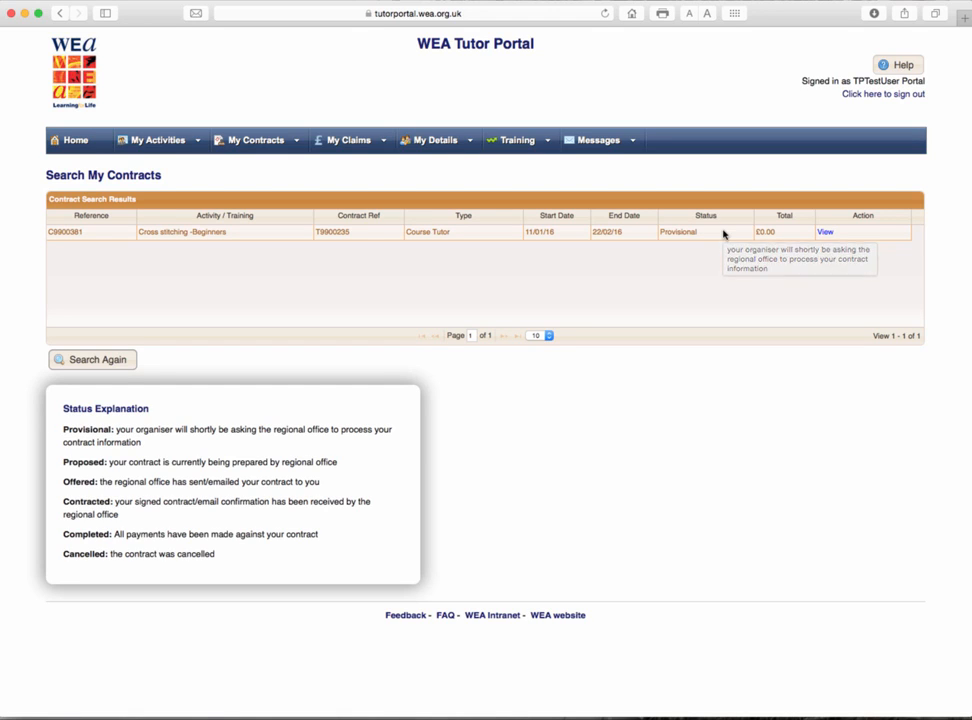
mouse_move(722, 232)
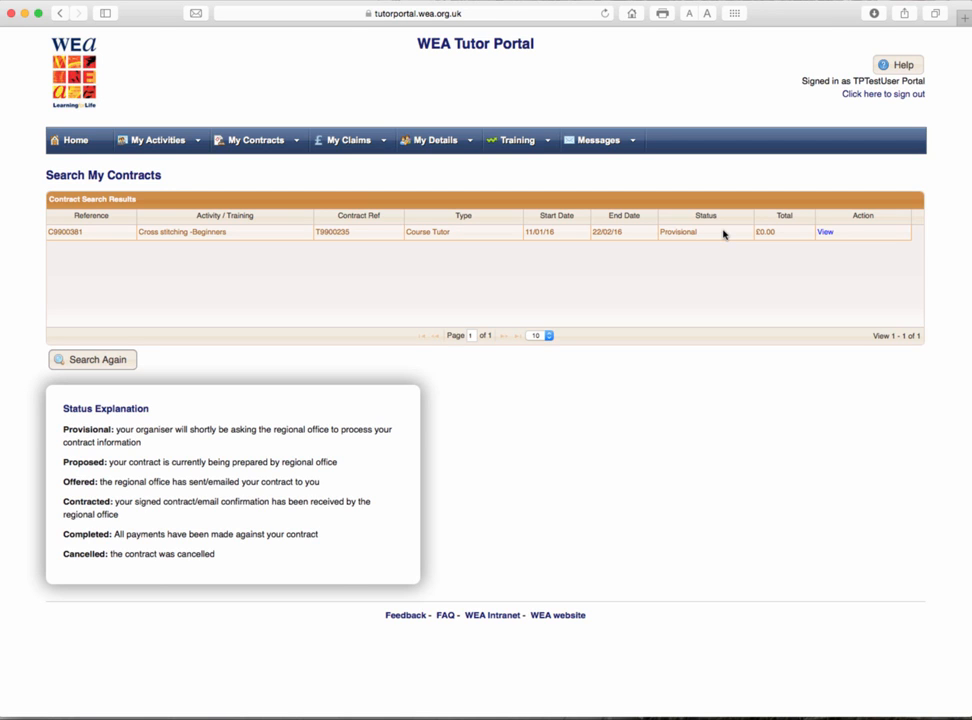
mouse_move(826, 232)
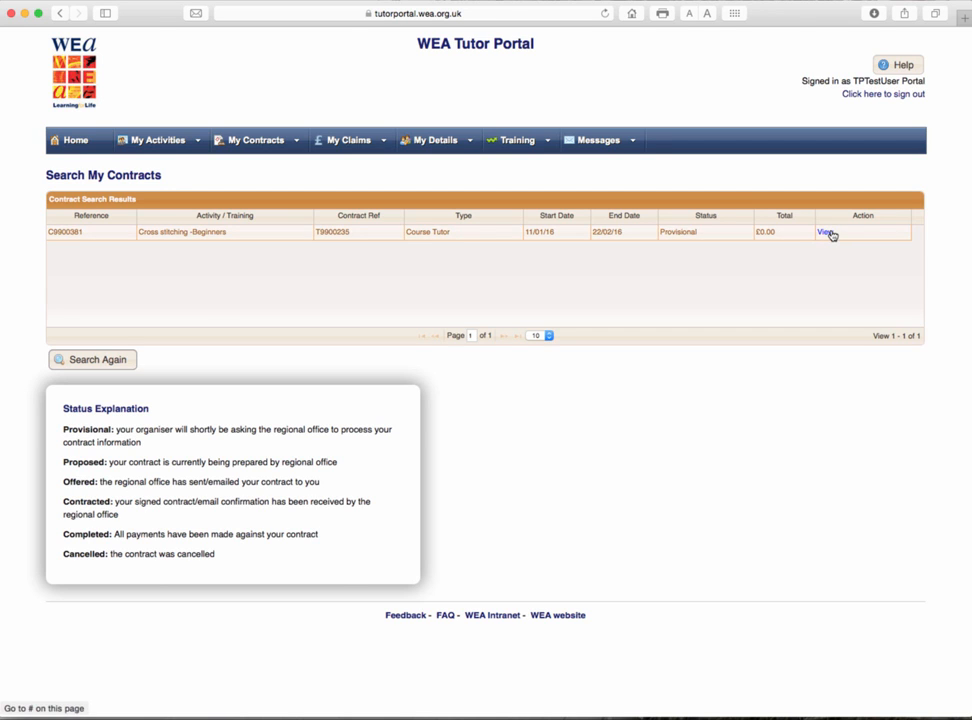
left_click(824, 232)
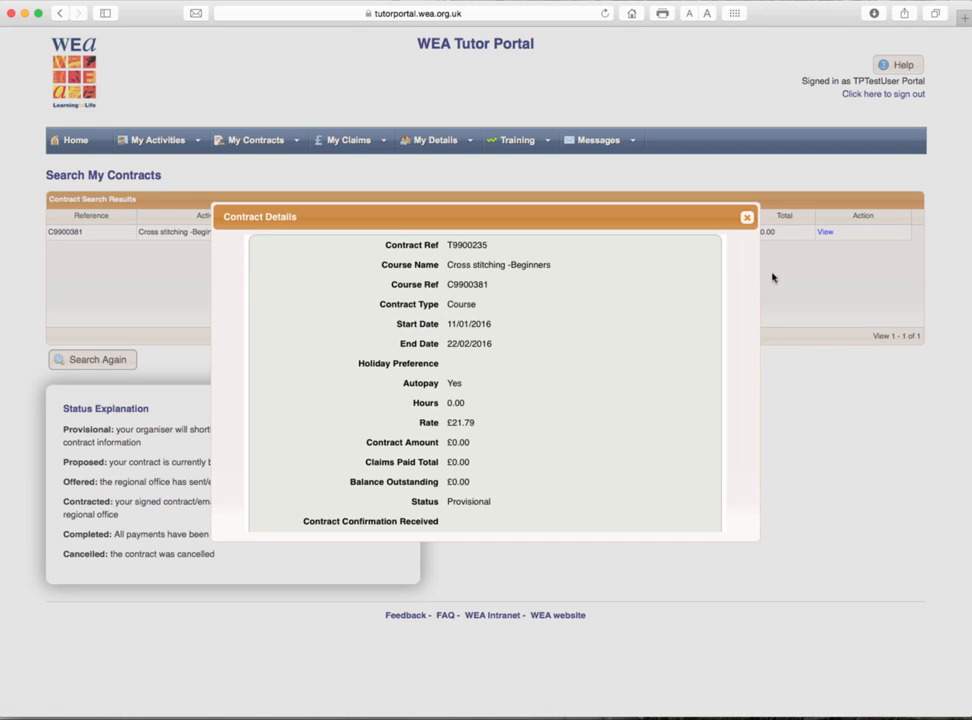
mouse_move(744, 300)
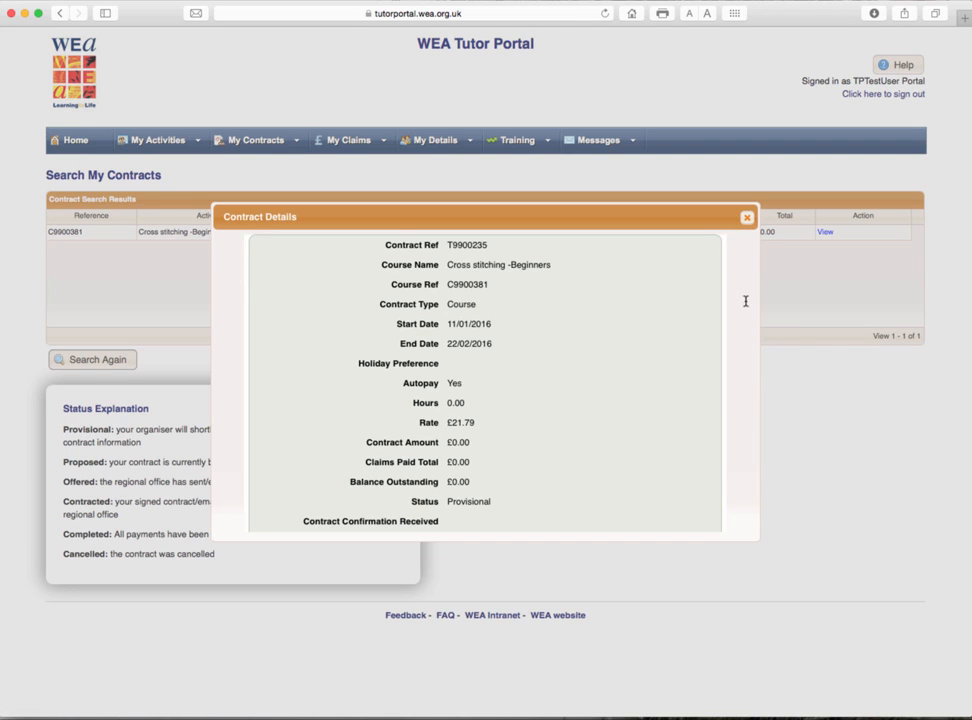
mouse_move(644, 358)
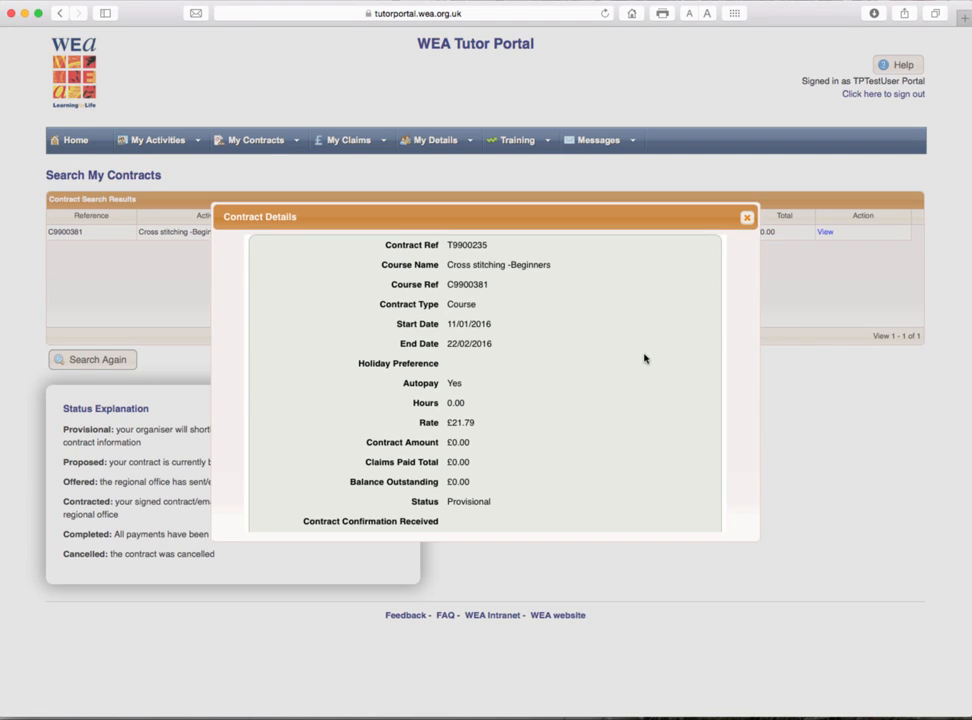
mouse_move(448, 528)
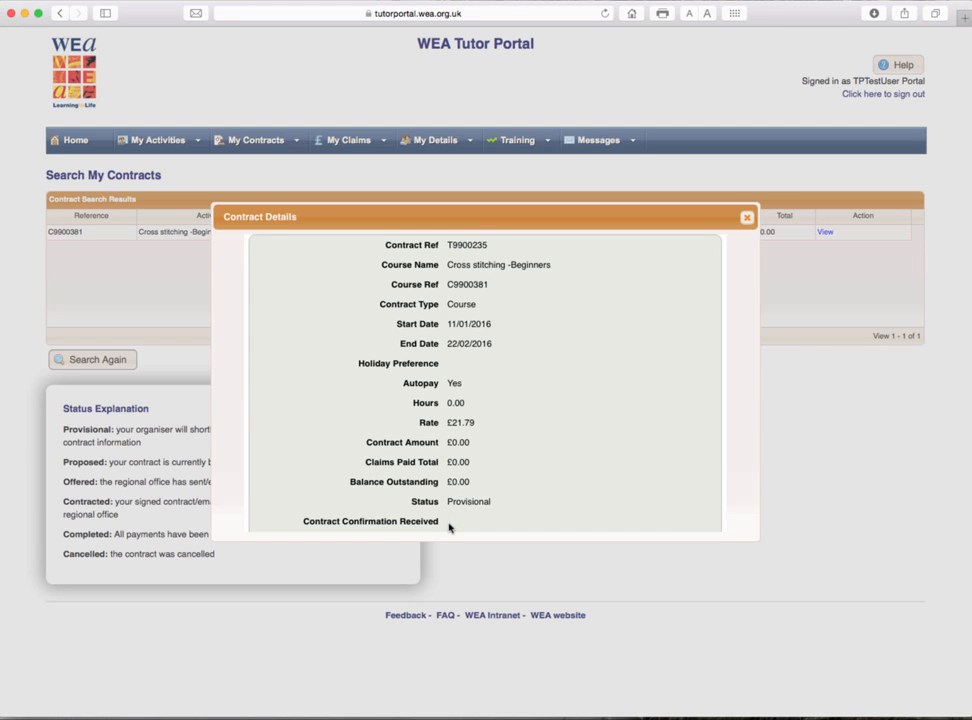
mouse_move(494, 524)
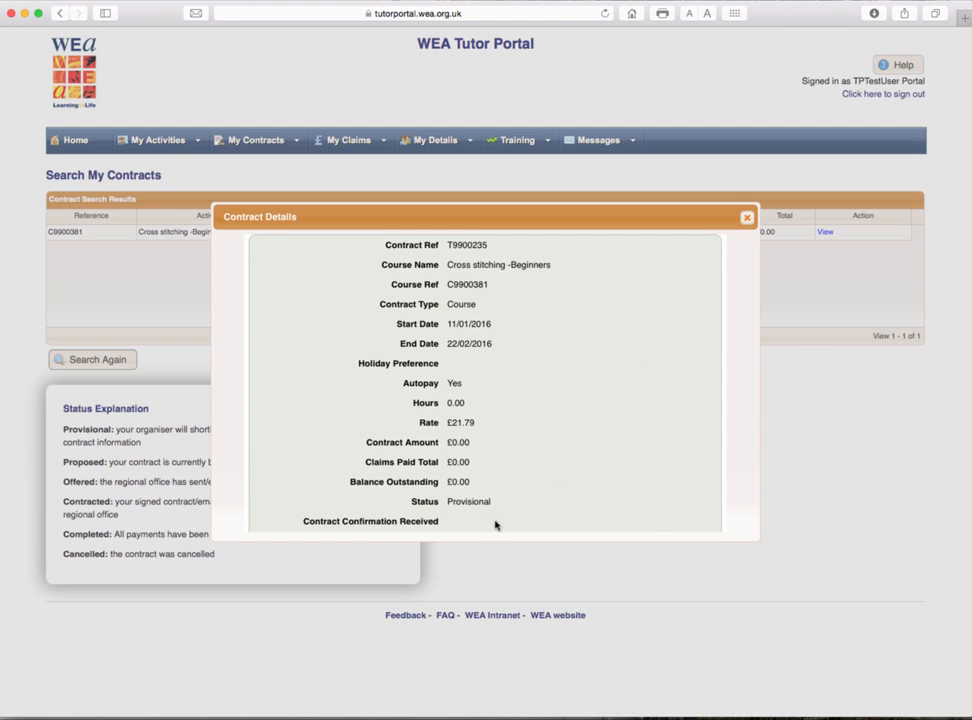
mouse_move(520, 528)
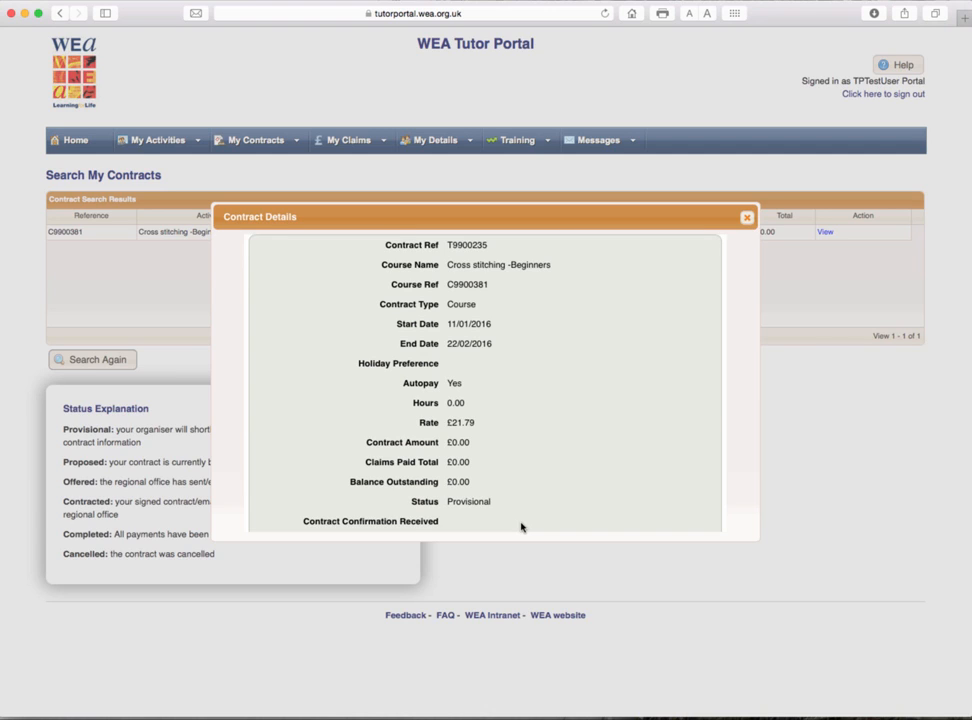
mouse_move(540, 524)
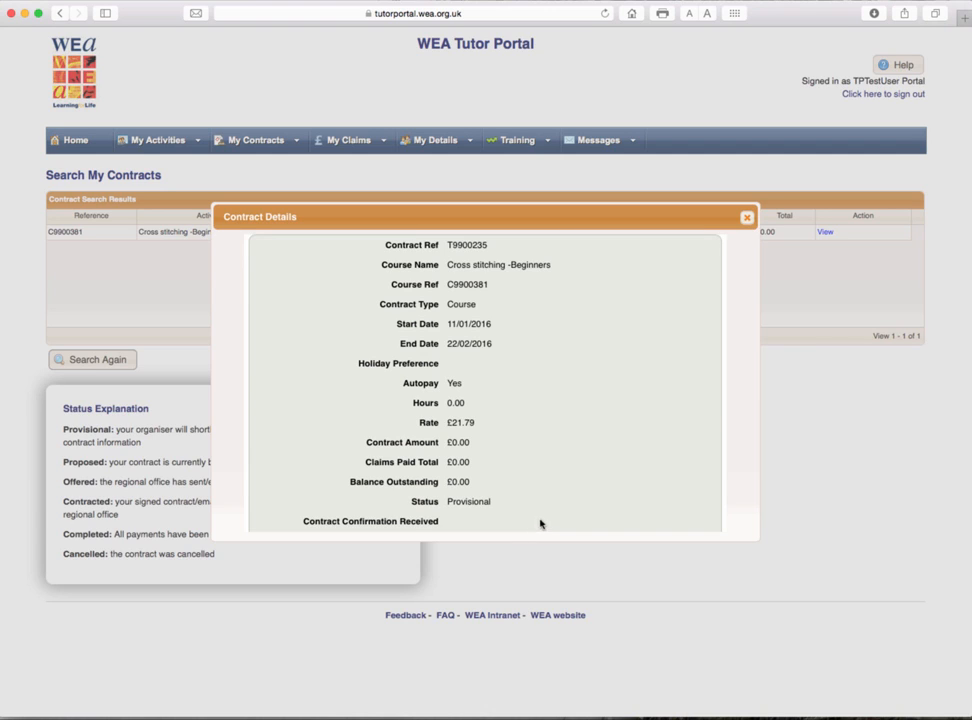
left_click(746, 216)
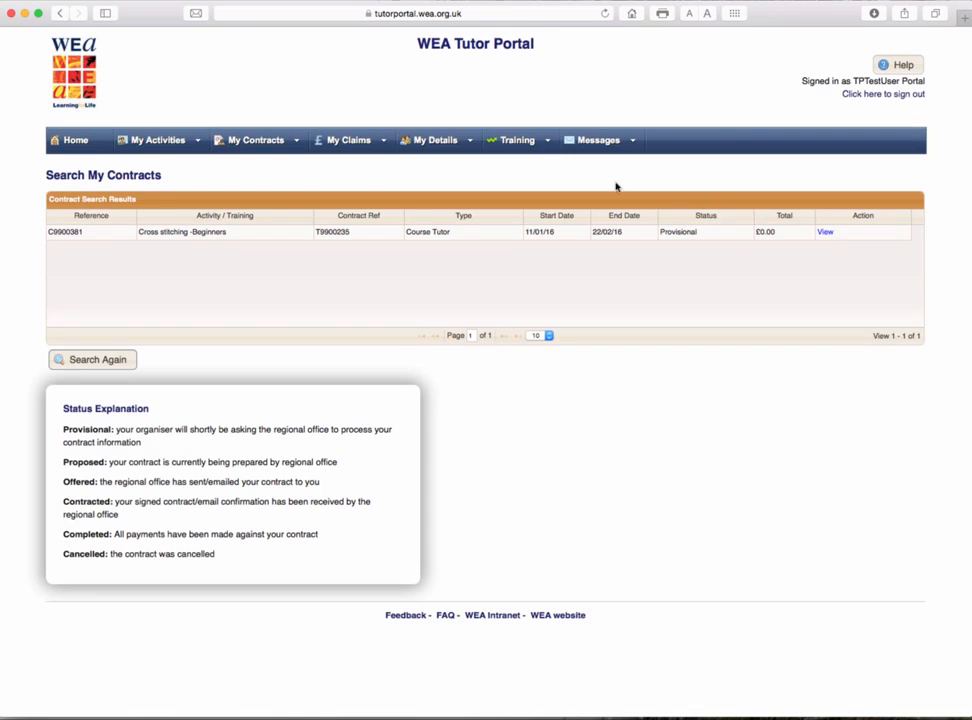
Step: Show the My Activities overview again over the contracts list
left_click(158, 140)
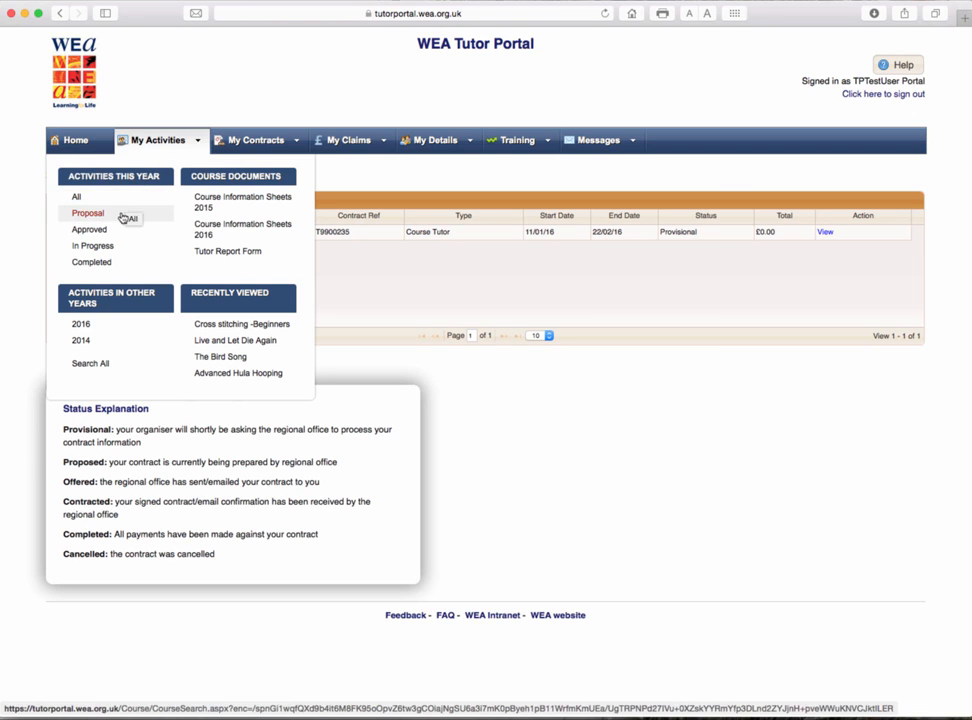
mouse_move(92, 260)
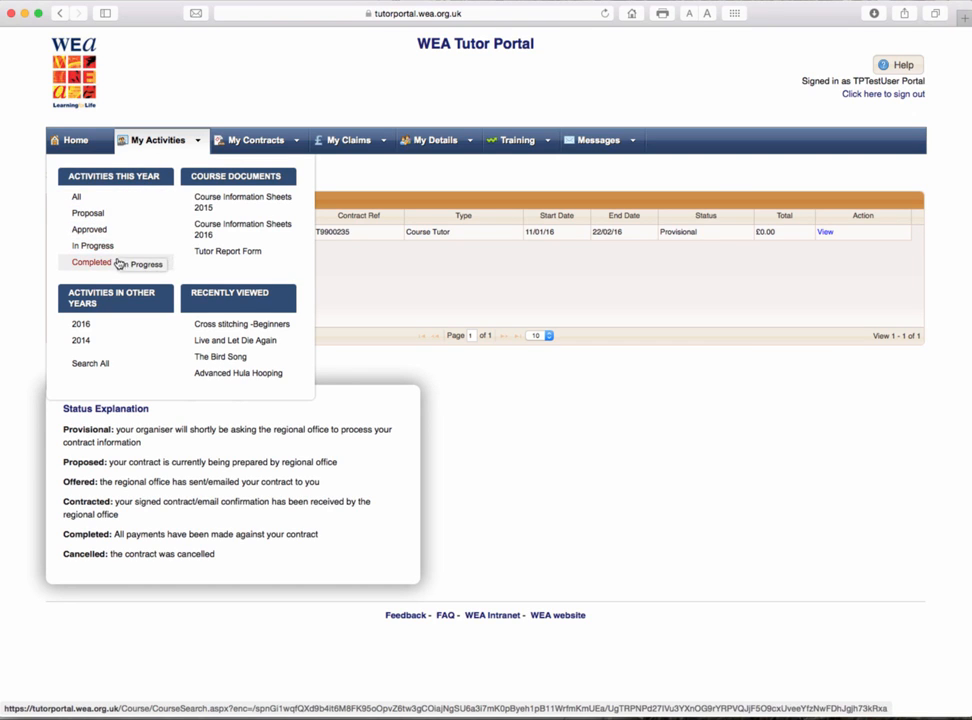